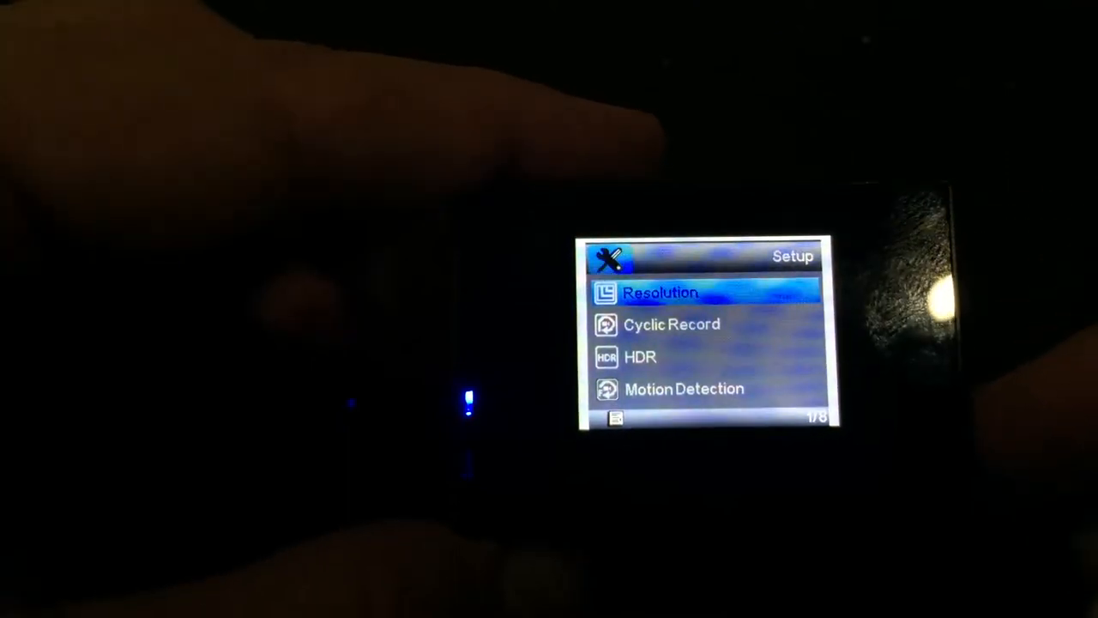
Scroll the dash cam setup menu from Resolution down to Date Stamp on page 2/8
key("down")
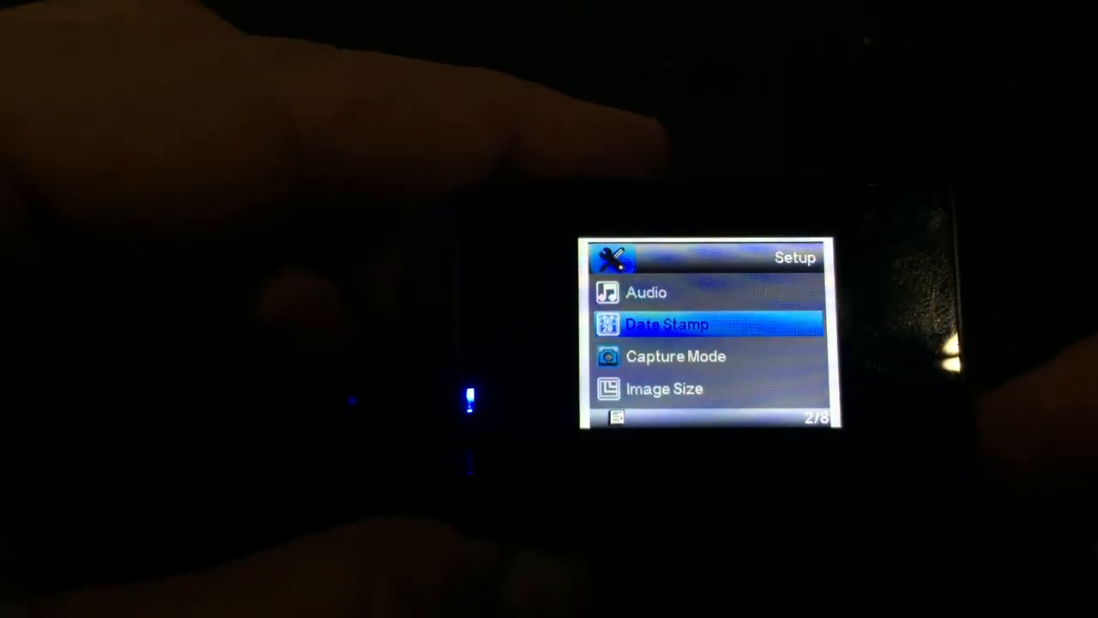
key("Down")
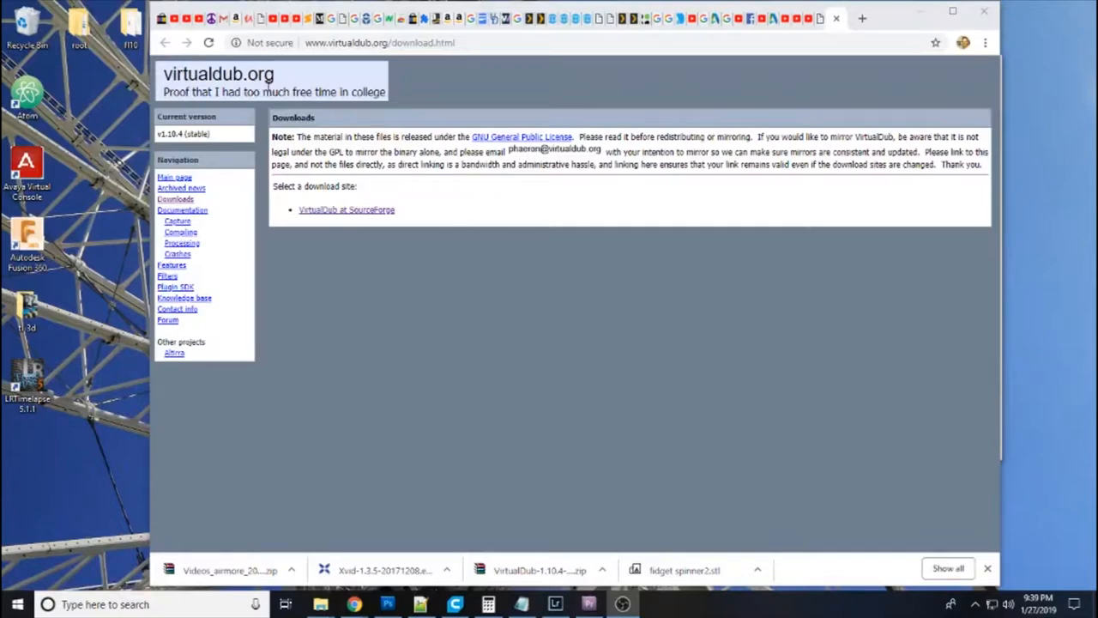
mouse_move(230, 218)
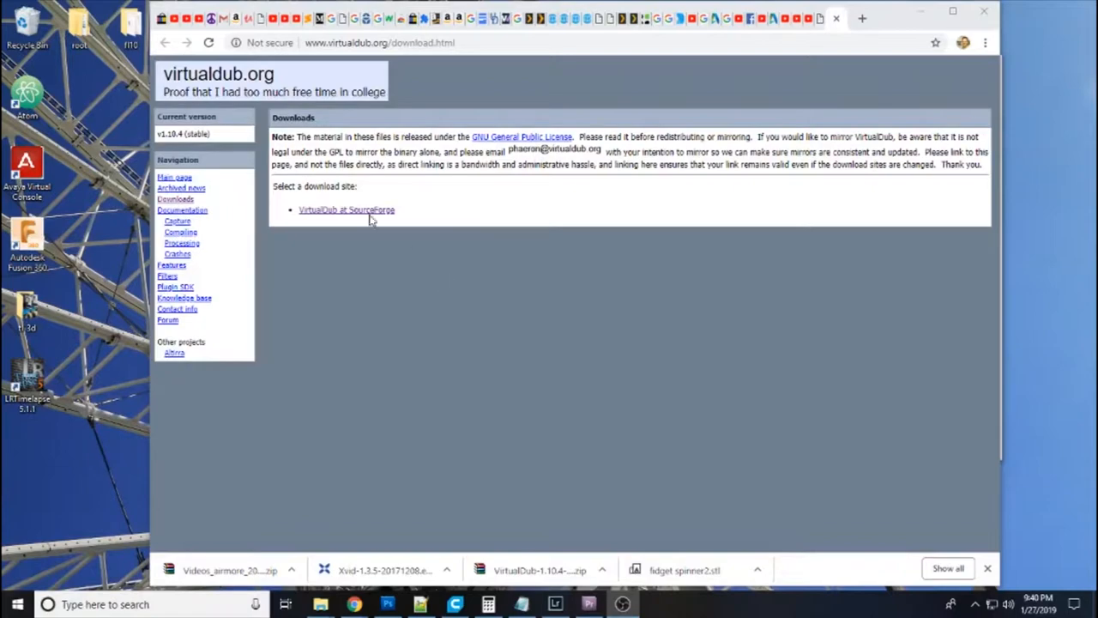
Open VirtualDub's SourceForge page and scroll to the 64-bit (x64) release build link
left_click(345, 209)
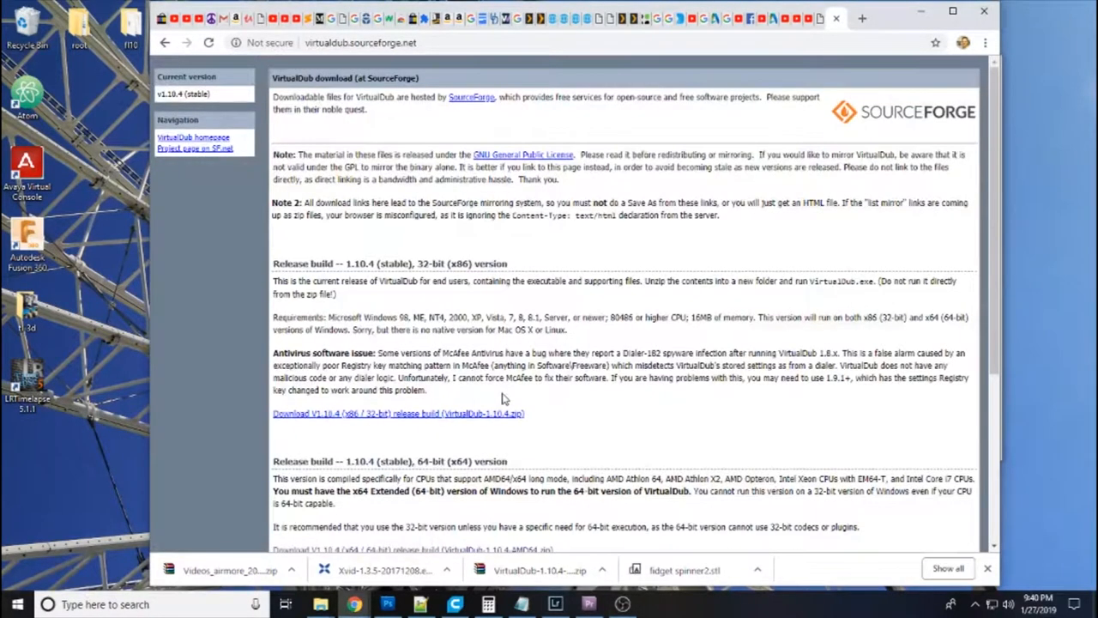
scroll("down", 3)
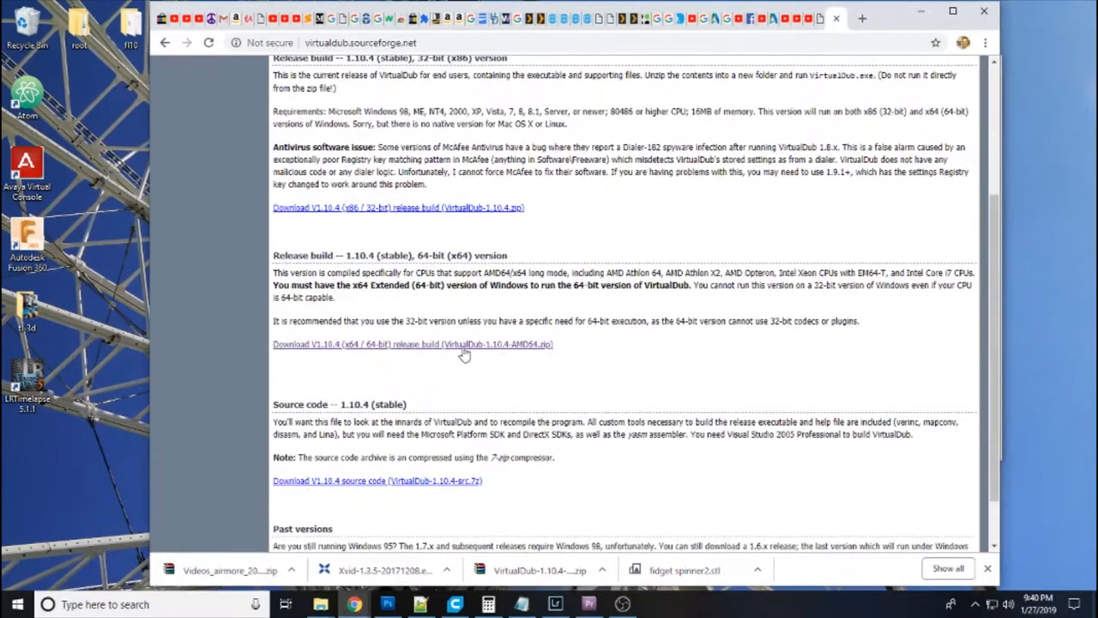
mouse_move(635, 370)
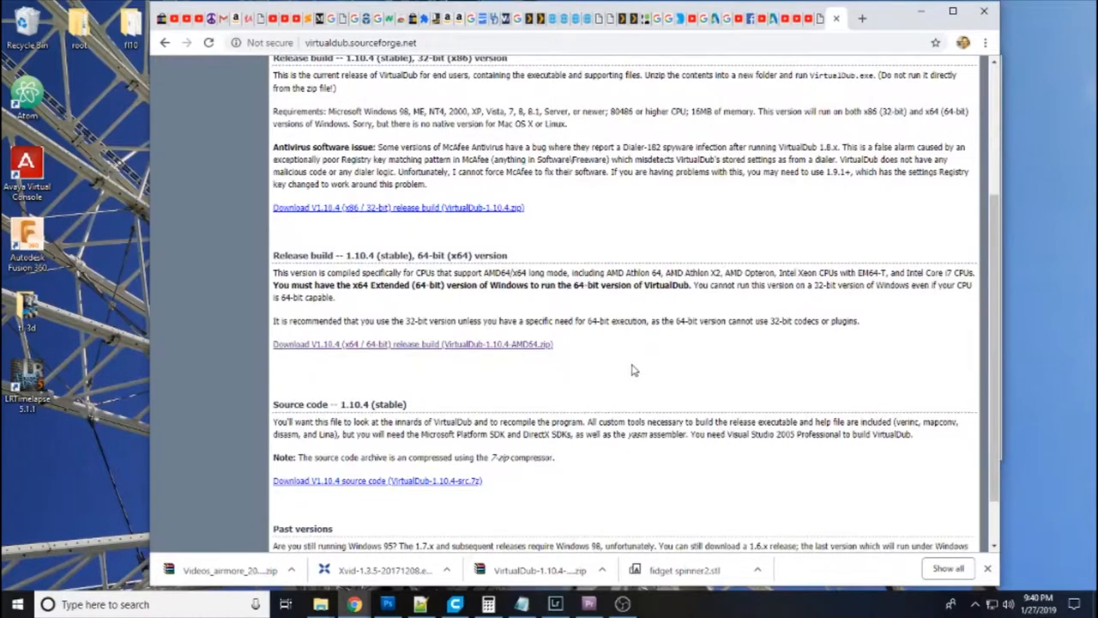
mouse_move(493, 227)
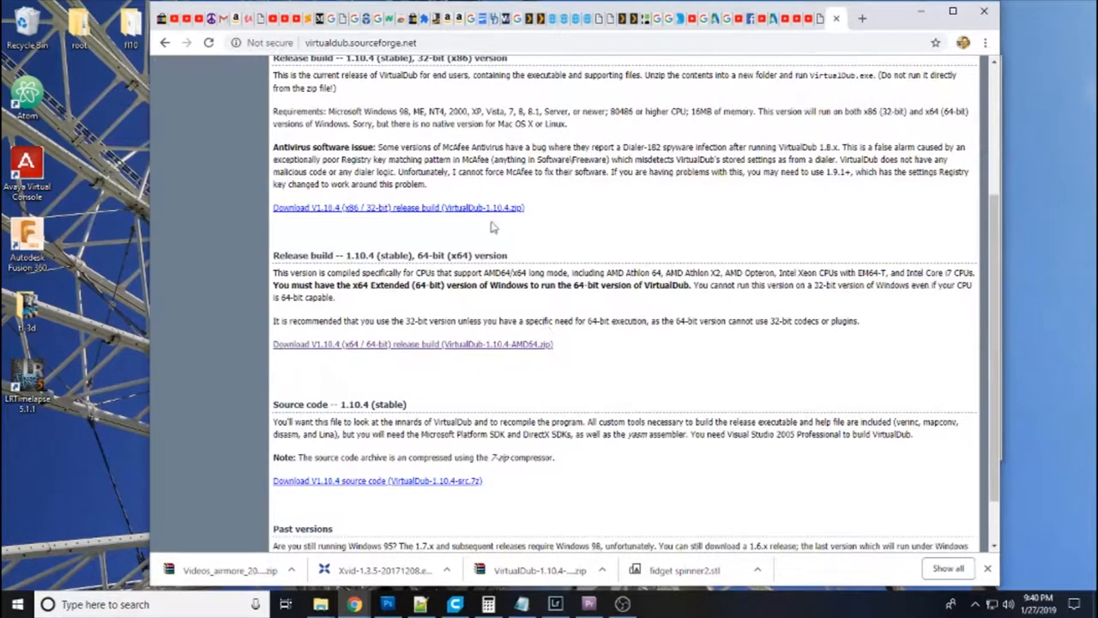
mouse_move(494, 11)
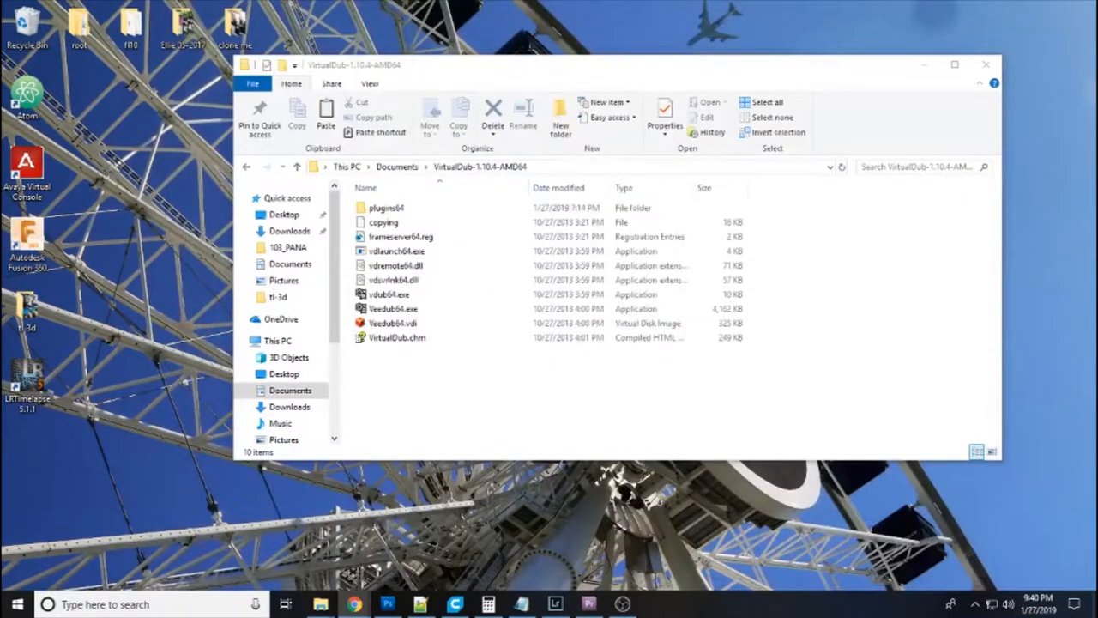
Launch Veedub64.exe from the extracted VirtualDub-1.10.4-AMD64 folder
left_click(384, 221)
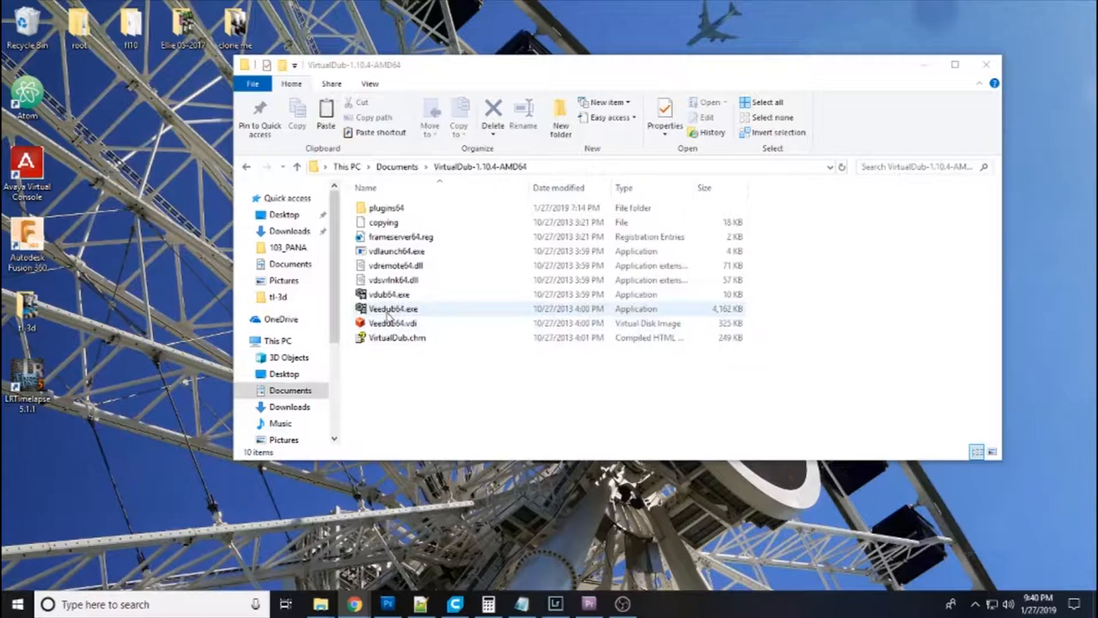
left_click(394, 308)
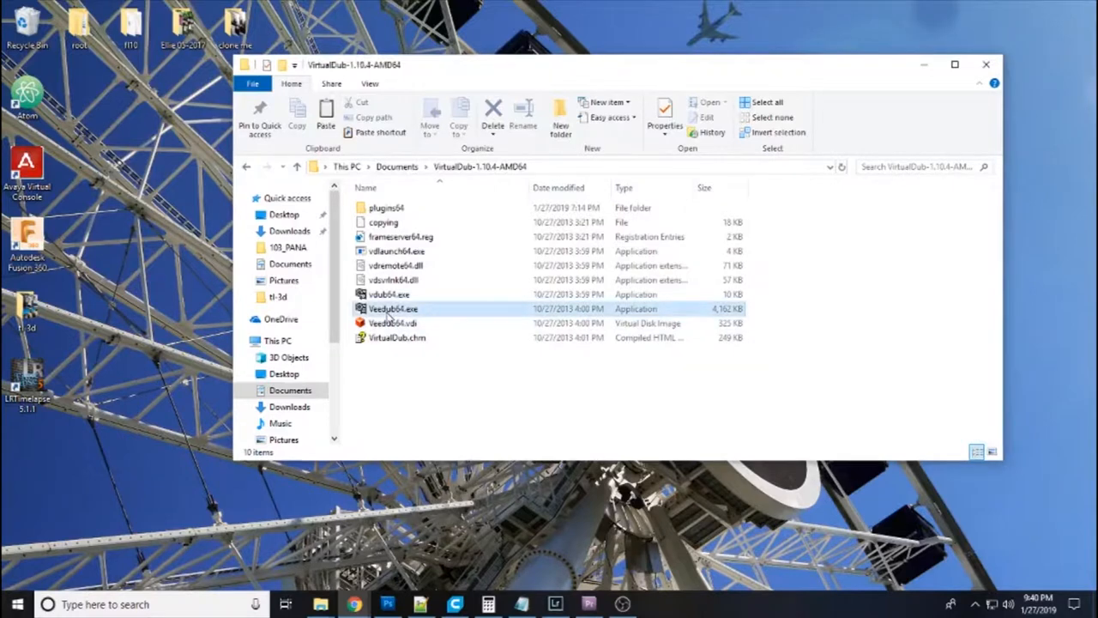
double_click(393, 308)
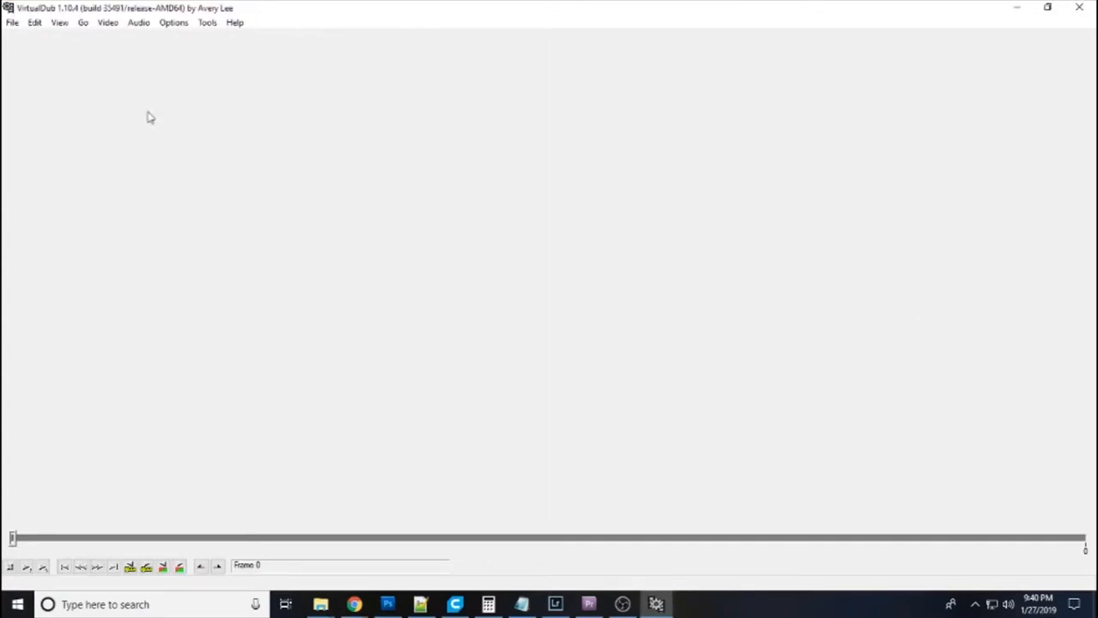
mouse_move(361, 521)
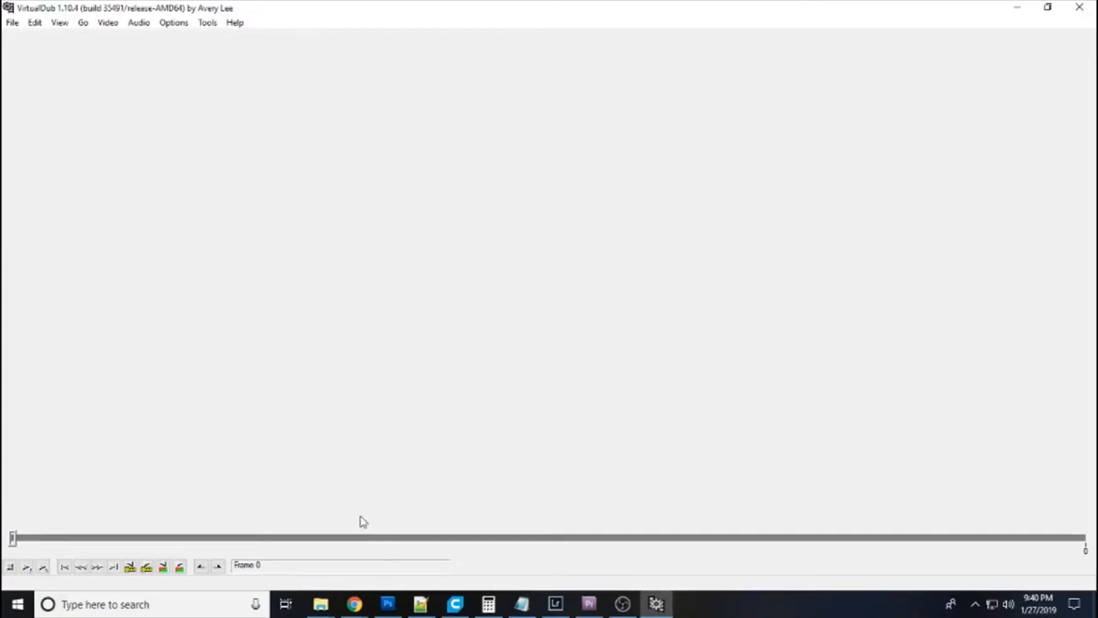
mouse_move(320, 604)
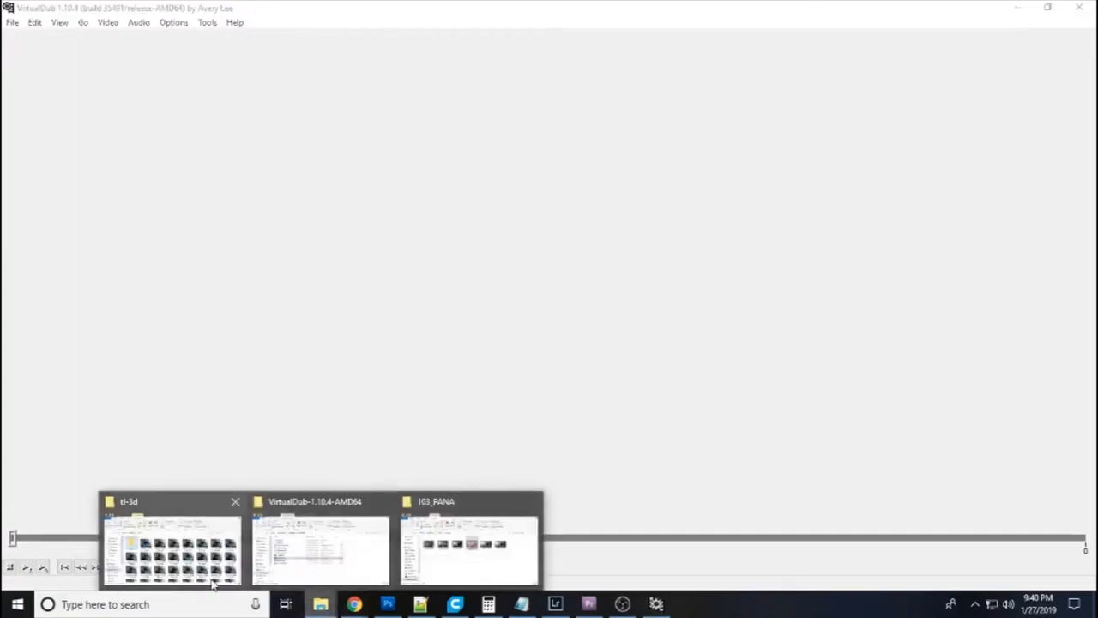
Open the tl-3d folder and select the 263 time-lapse JPGs, excluding reseq
left_click(172, 549)
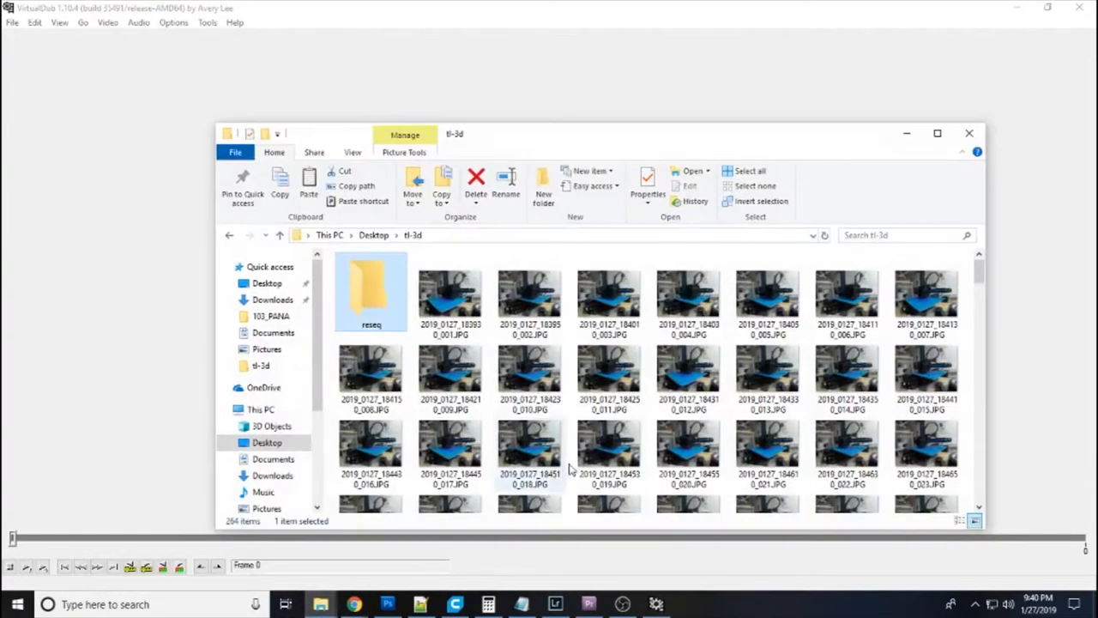
left_click(529, 296)
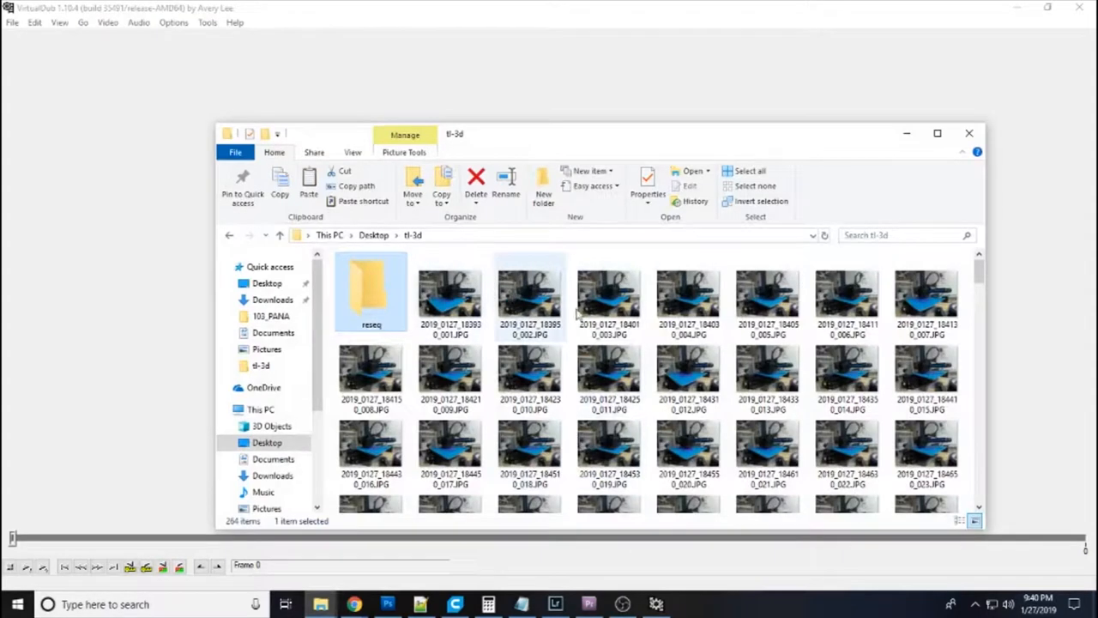
mouse_move(678, 369)
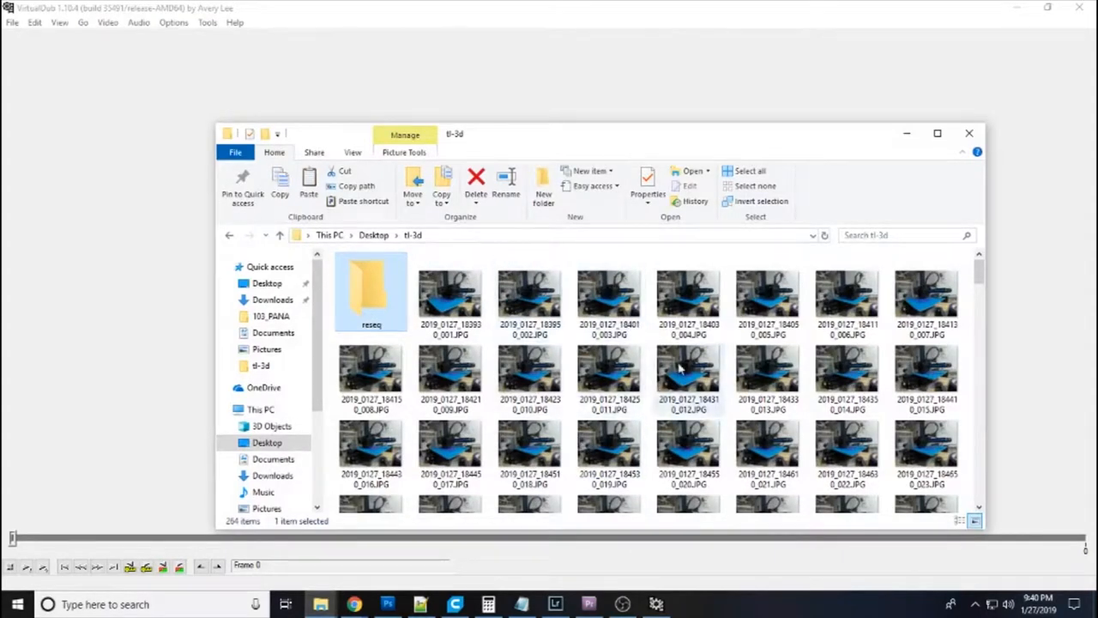
mouse_move(421, 247)
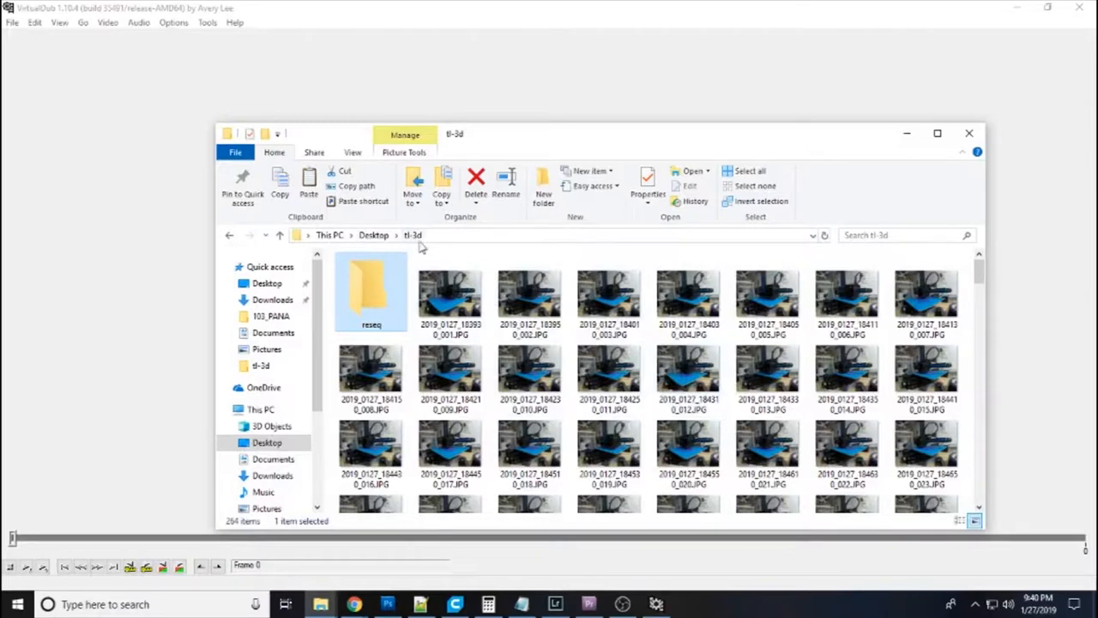
mouse_move(494, 328)
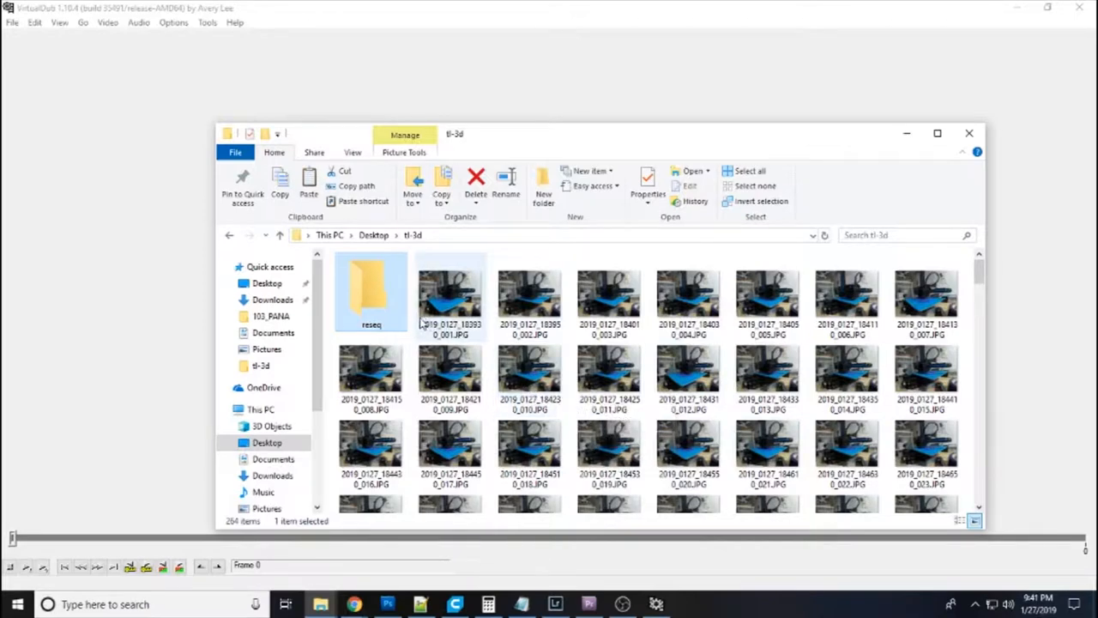
mouse_move(372, 283)
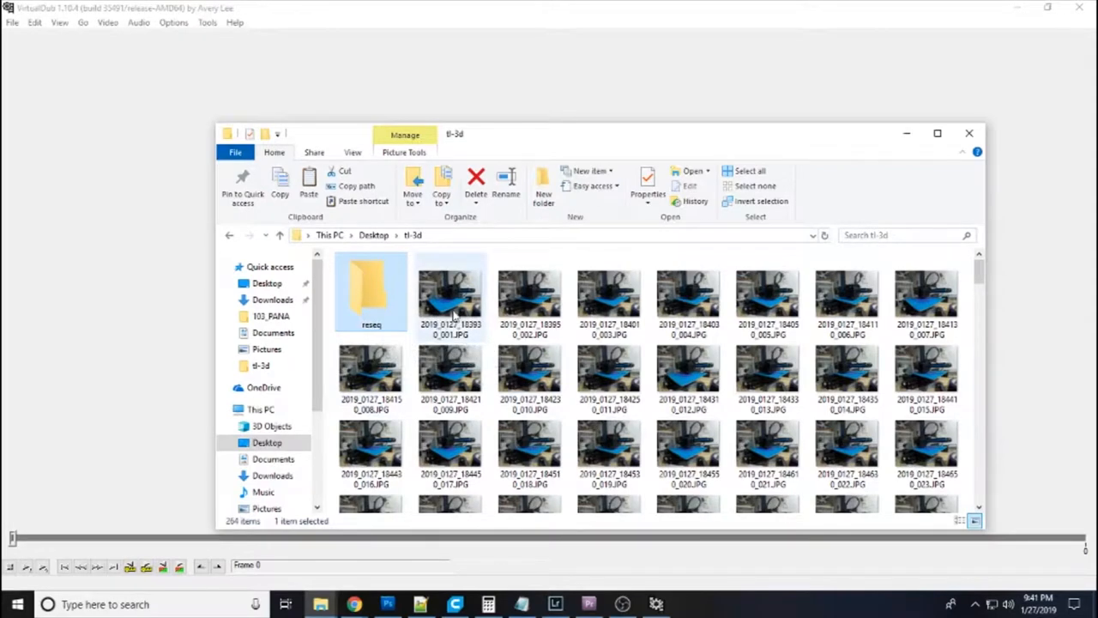
mouse_move(451, 300)
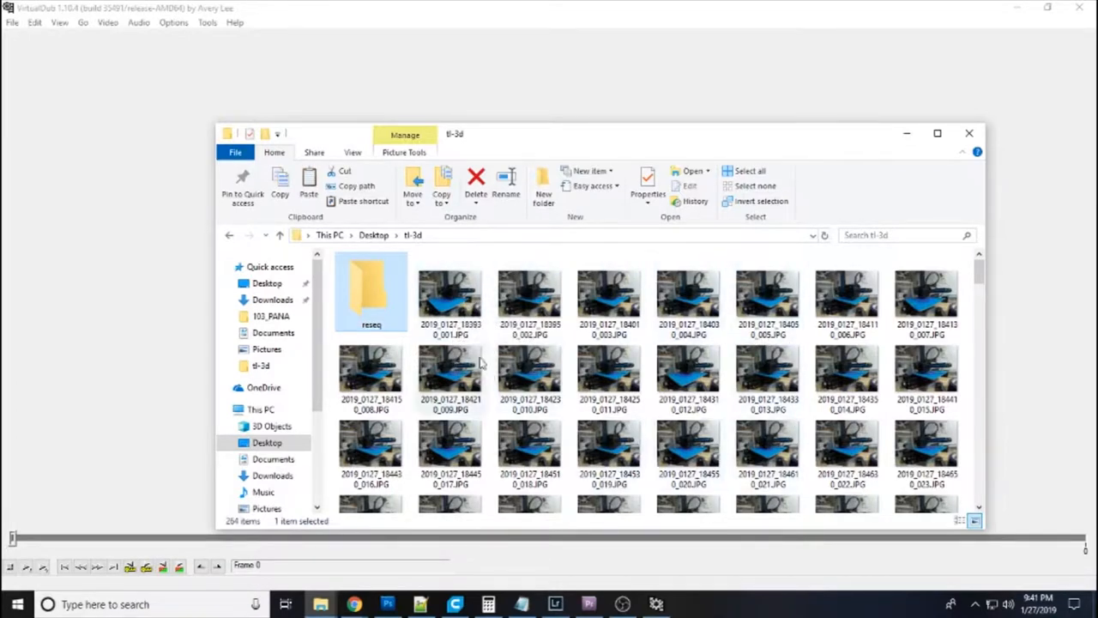
mouse_move(450, 300)
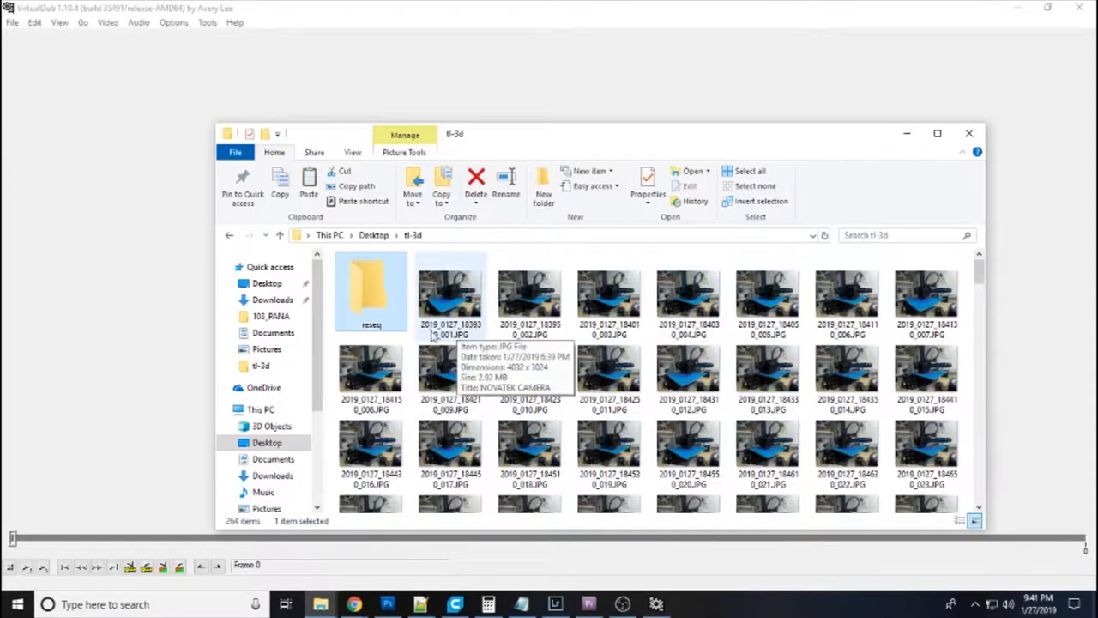
mouse_move(767, 344)
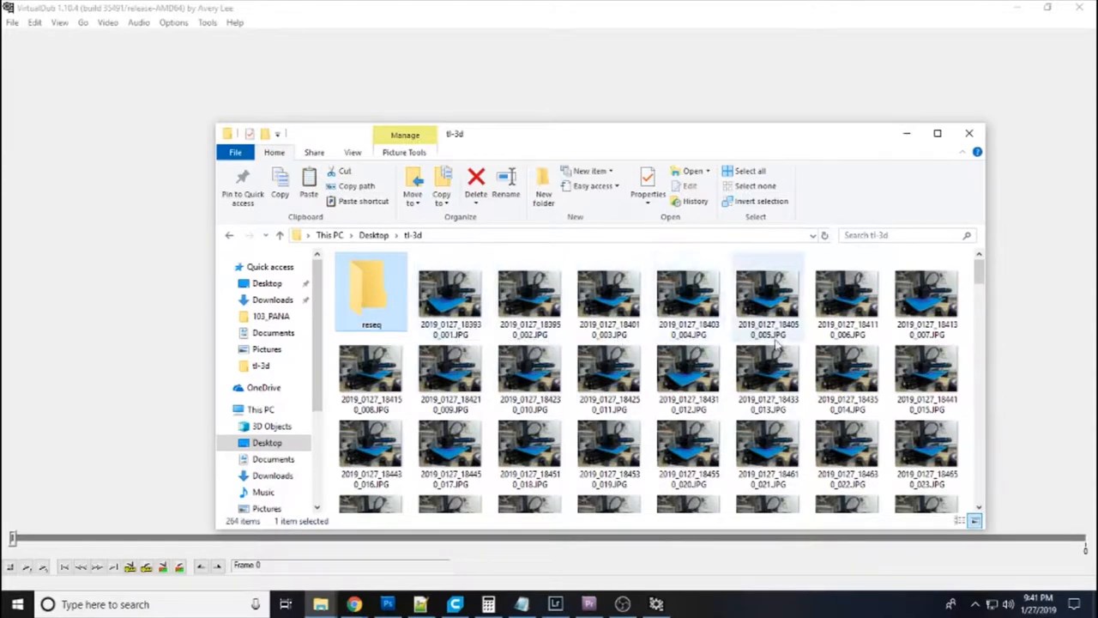
left_click(451, 296)
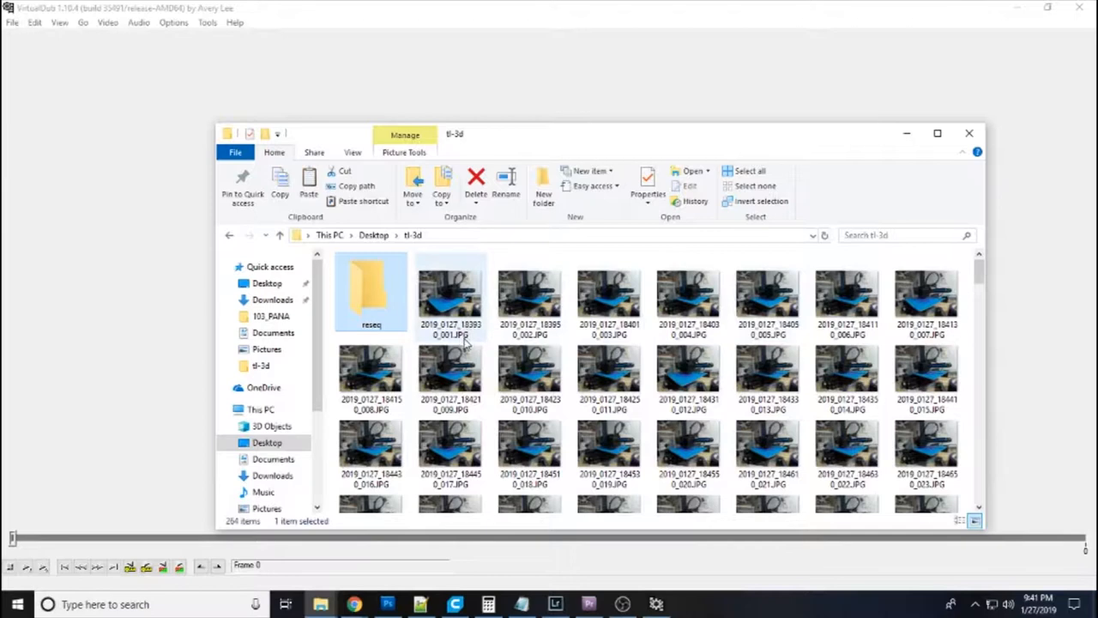
left_click(451, 296)
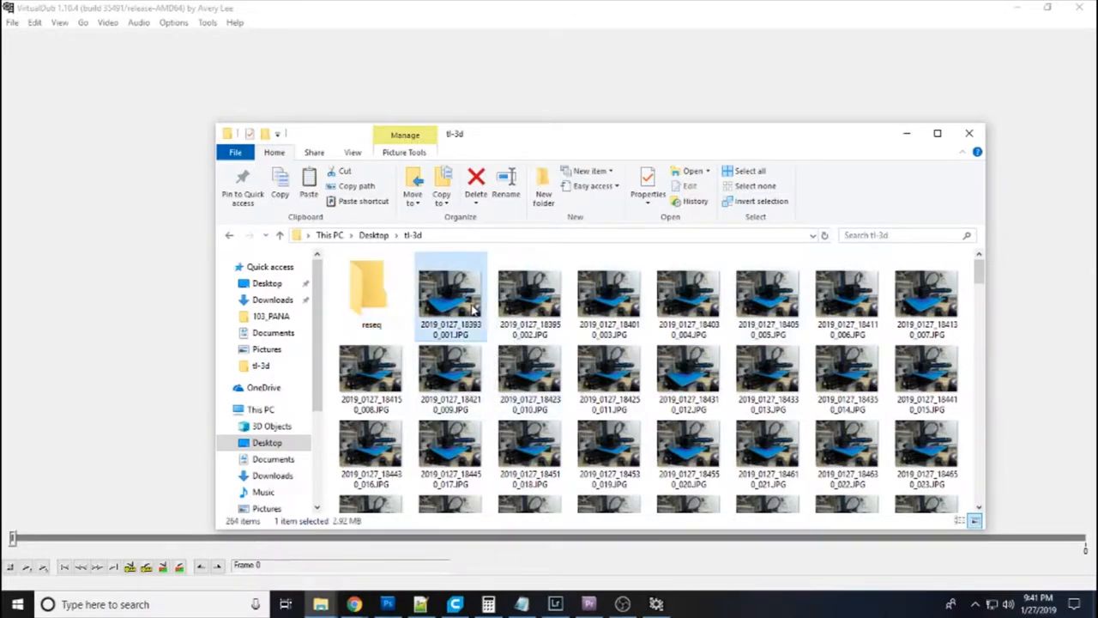
mouse_move(556, 348)
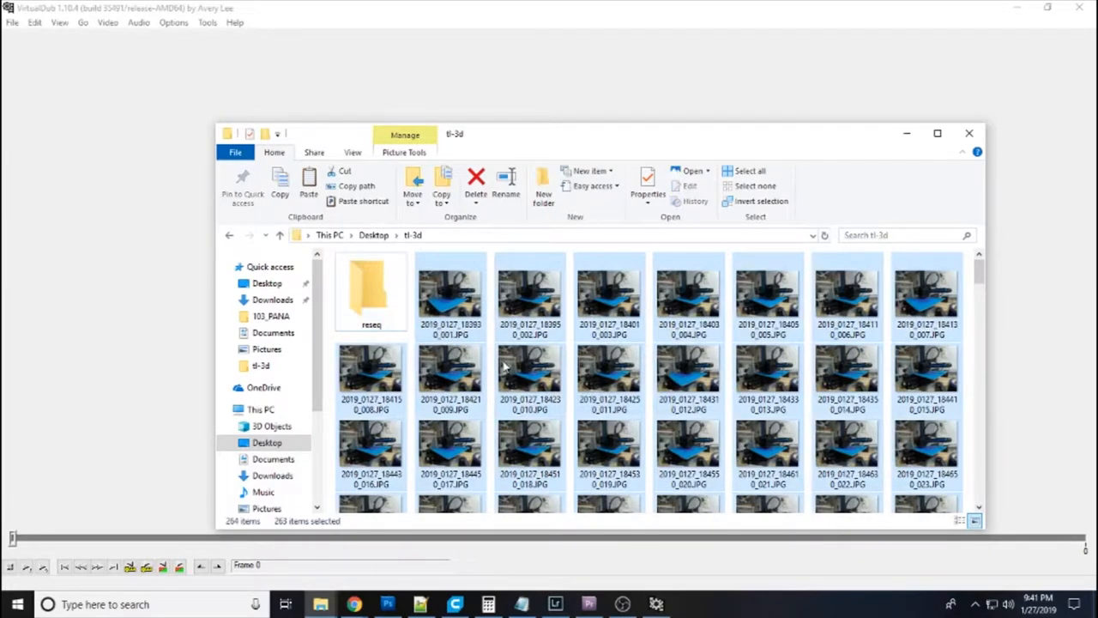
Copy the selected photos and paste all 263 into the reseq subfolder
right_click(504, 367)
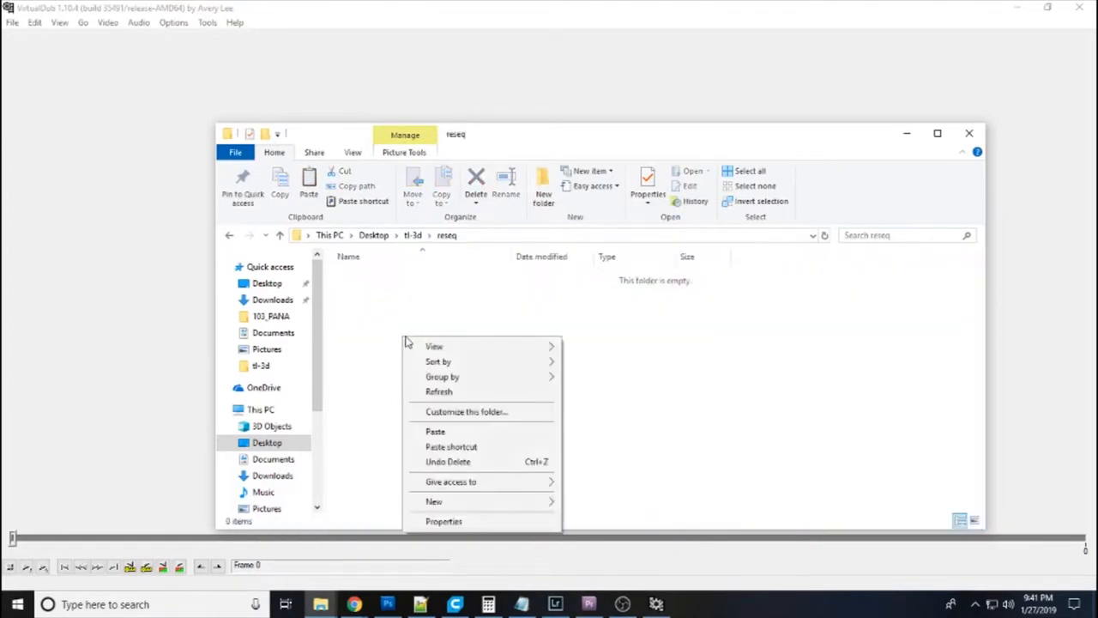
left_click(480, 416)
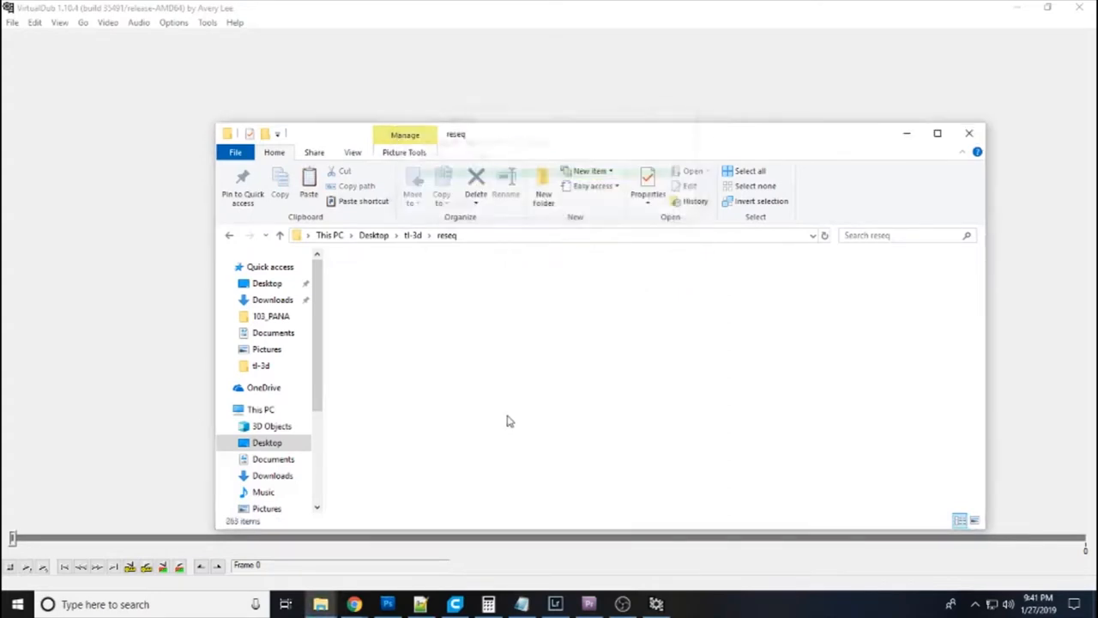
left_click(749, 171)
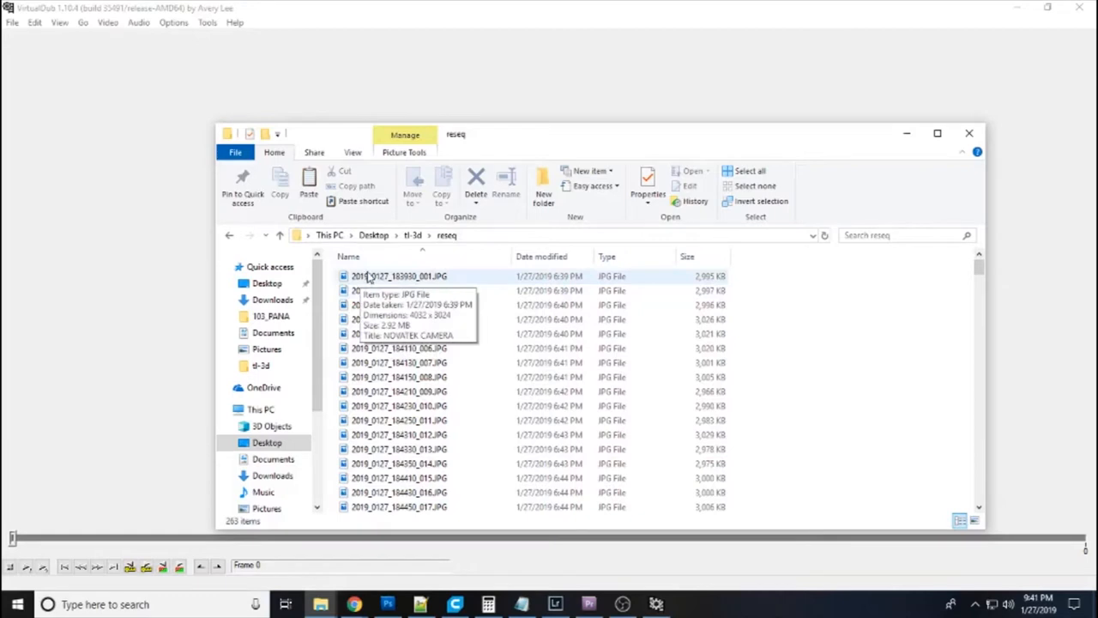
Batch-rename every photo in reseq to 'image', producing image (1).JPG, image (2).JPG onward
left_click(750, 171)
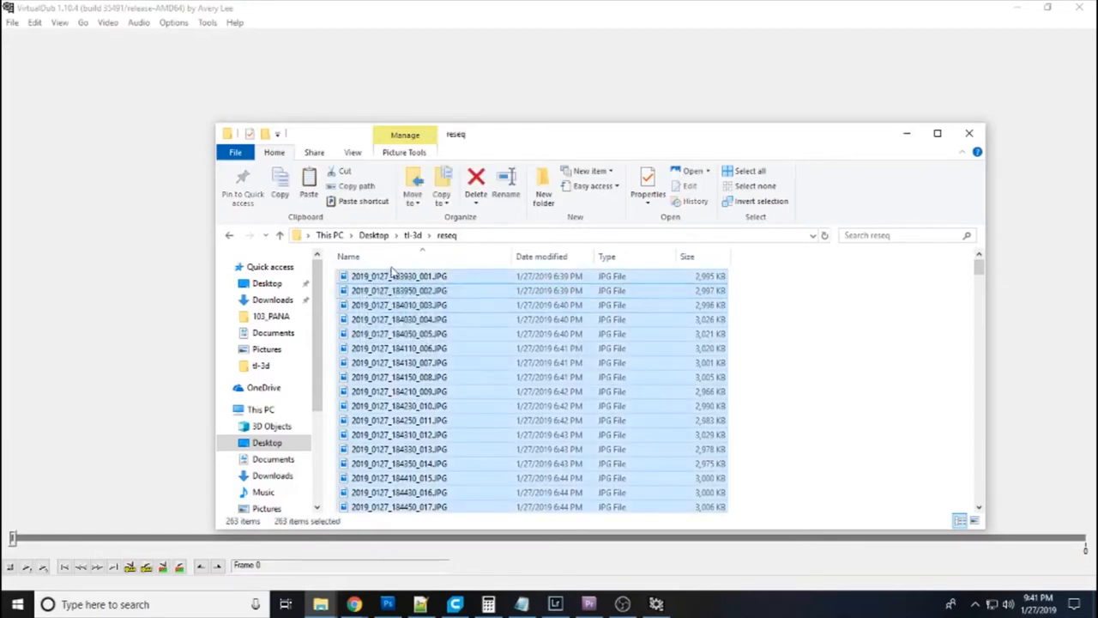
right_click(397, 275)
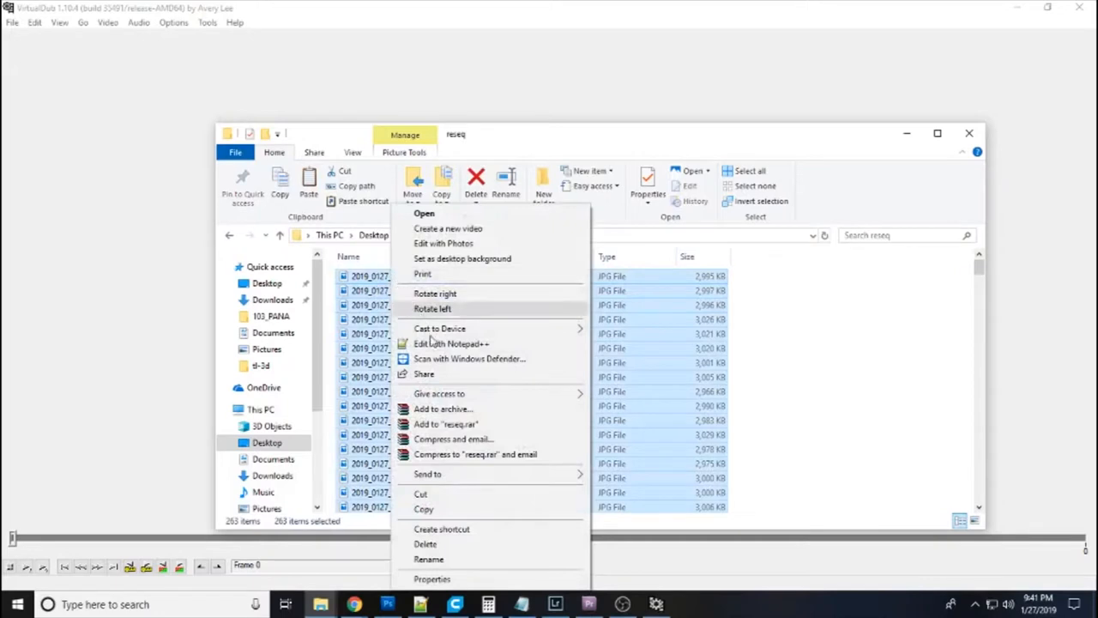
left_click(429, 559)
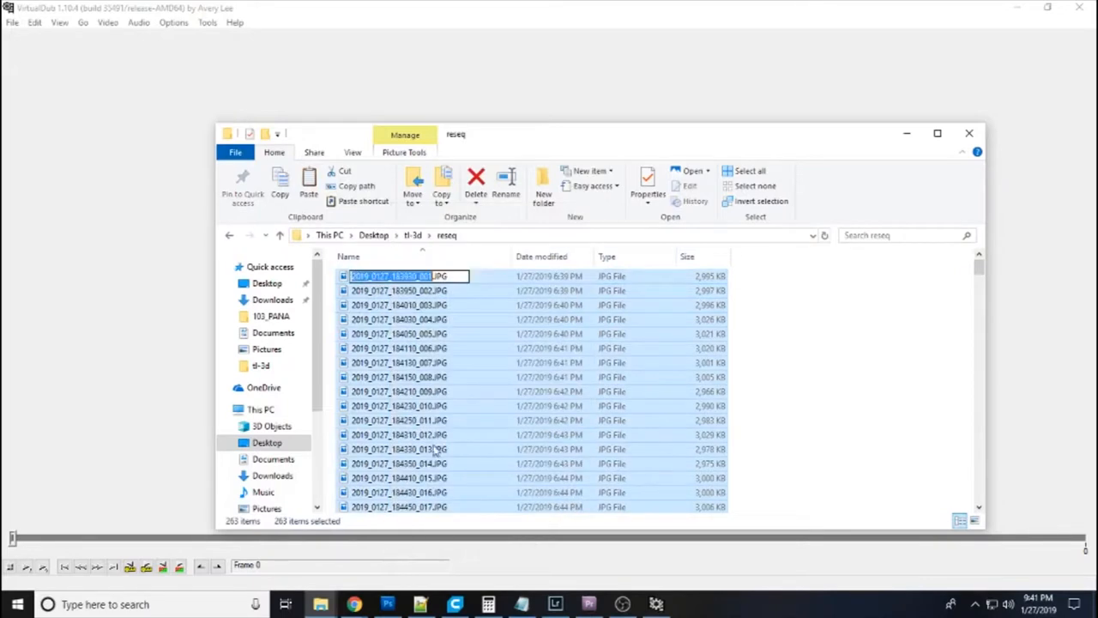
type("image (1).JPG")
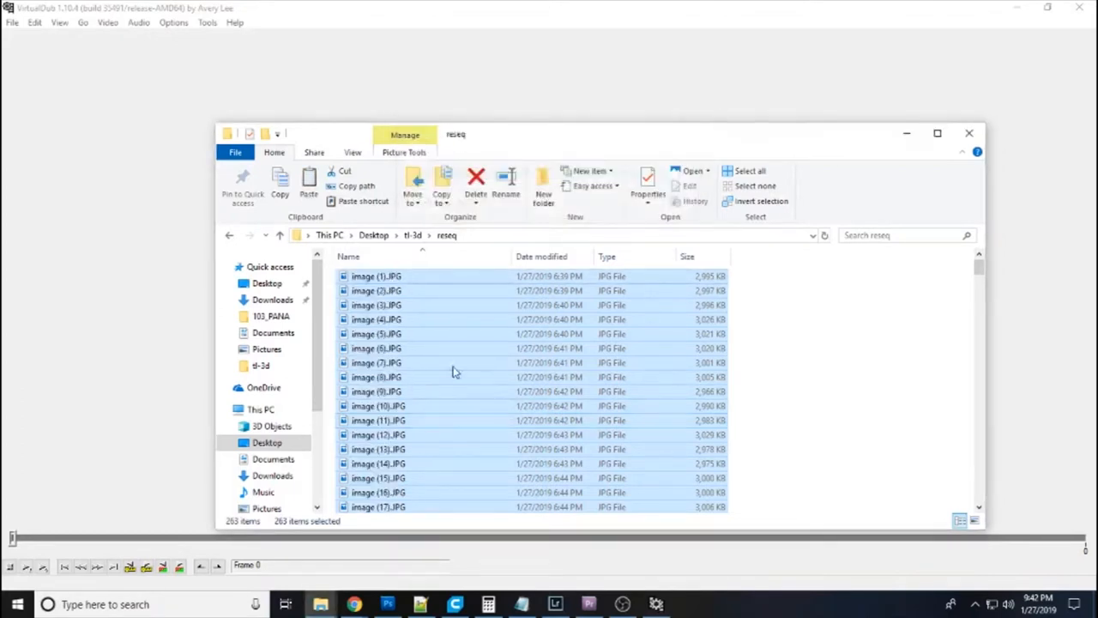
mouse_move(807, 379)
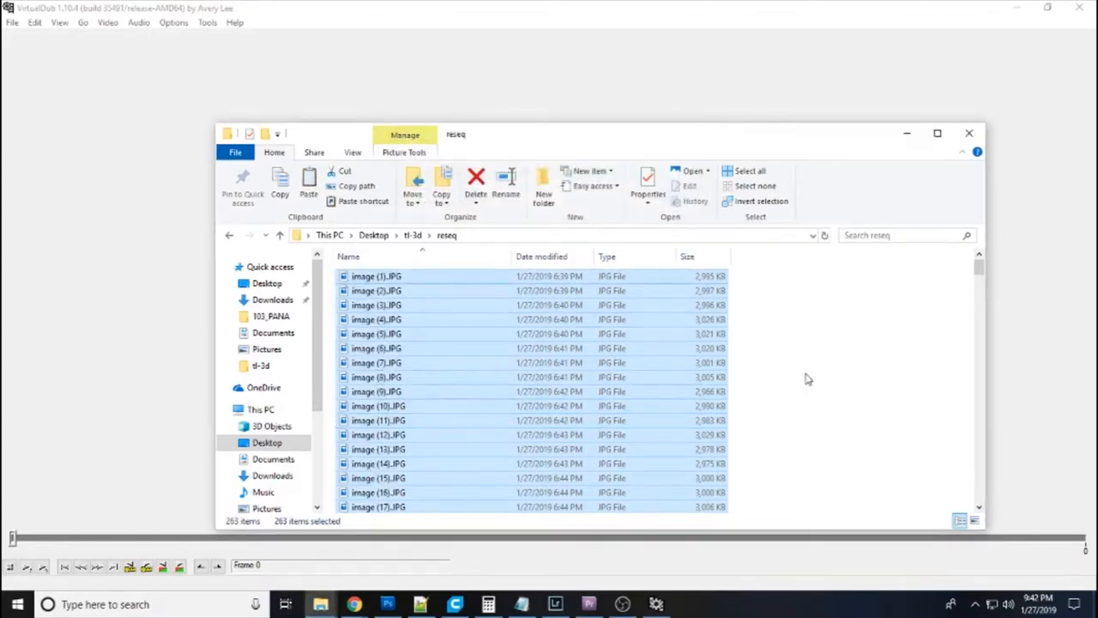
left_click(855, 334)
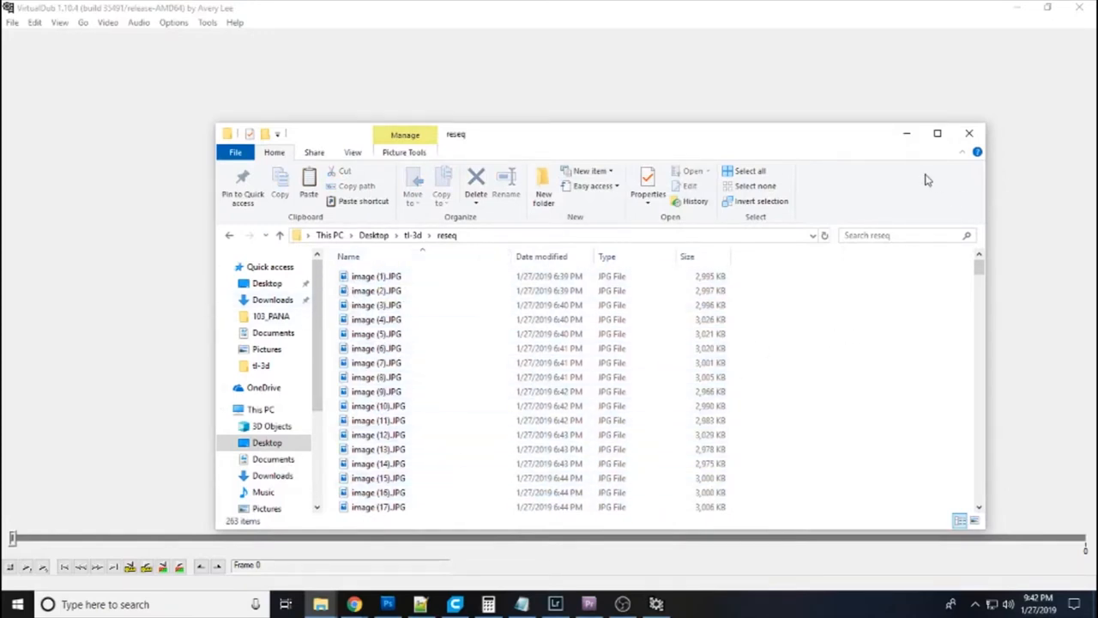
mouse_move(923, 203)
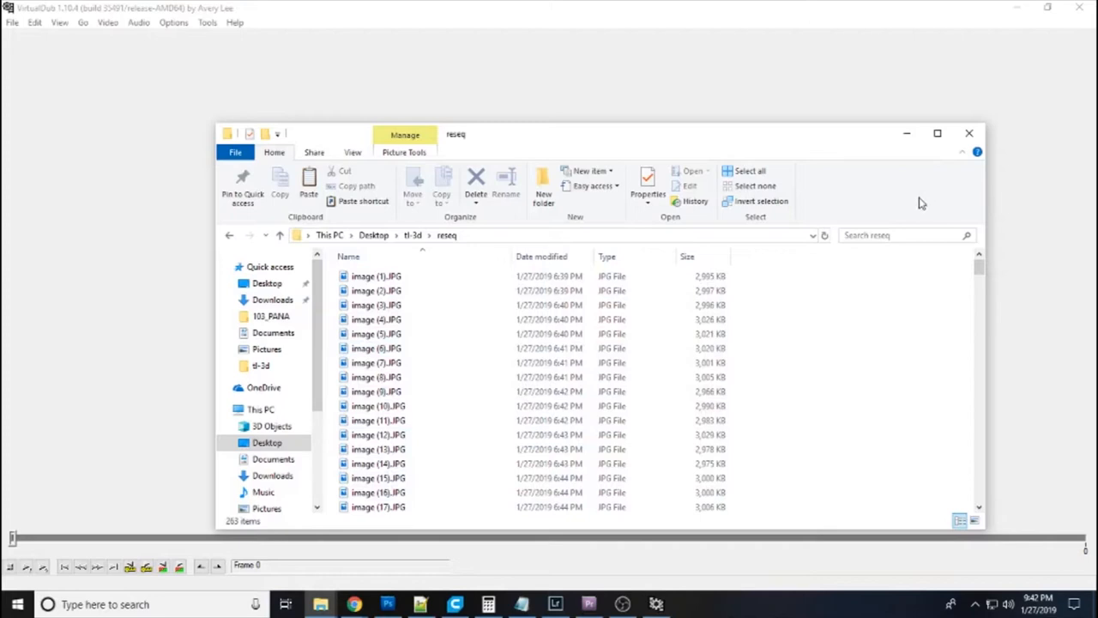
mouse_move(883, 157)
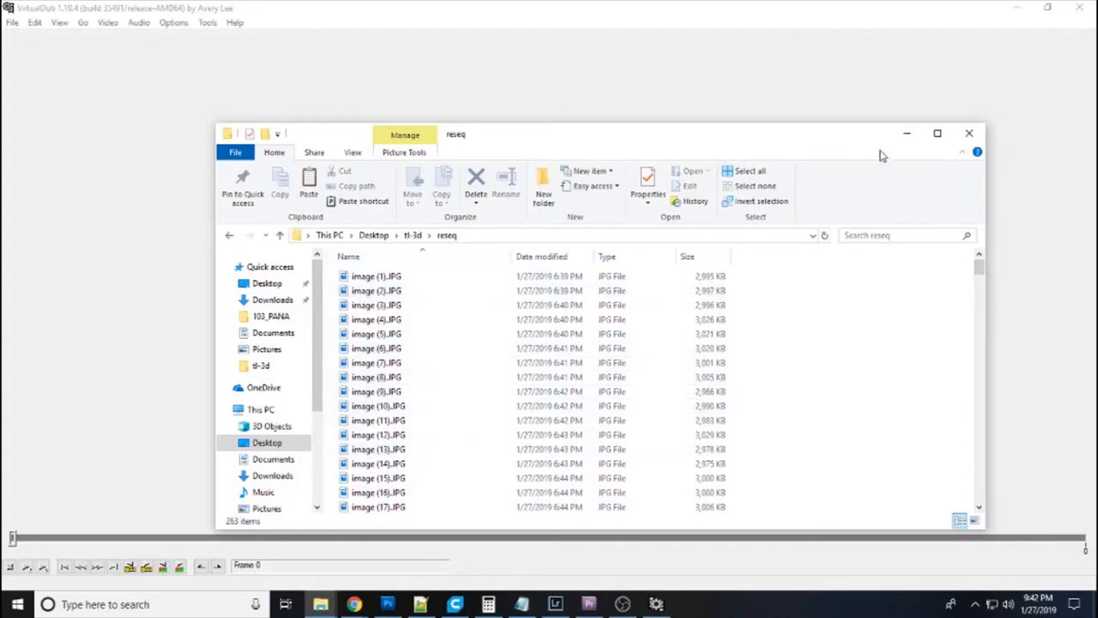
mouse_move(907, 134)
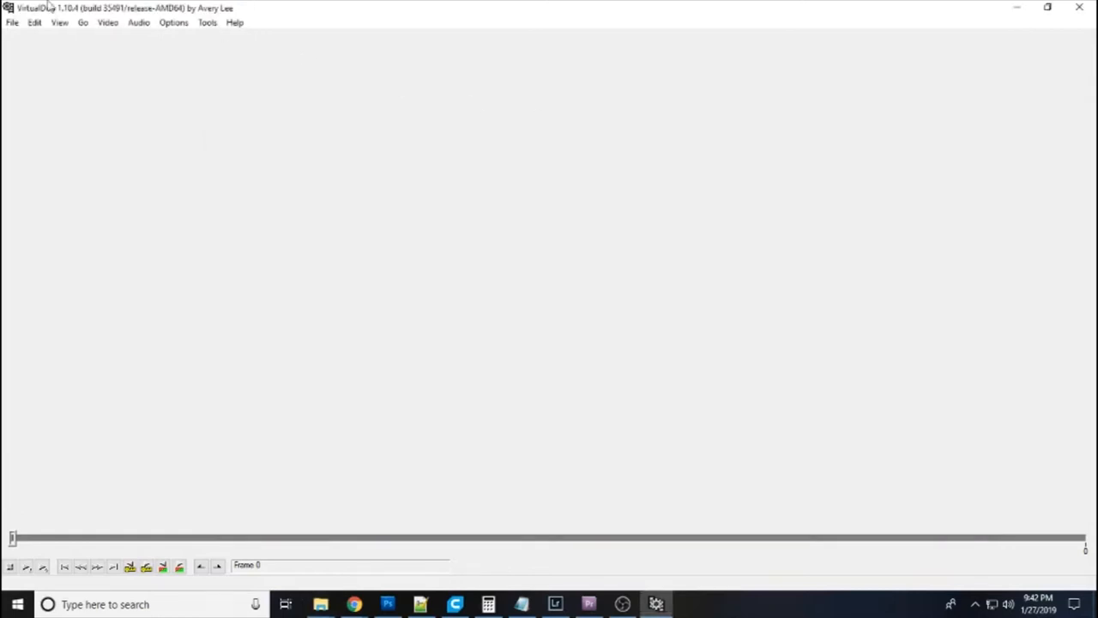
Open image (1).JPG from reseq as a 263-frame sequence and set previews to 25% zoom
left_click(12, 23)
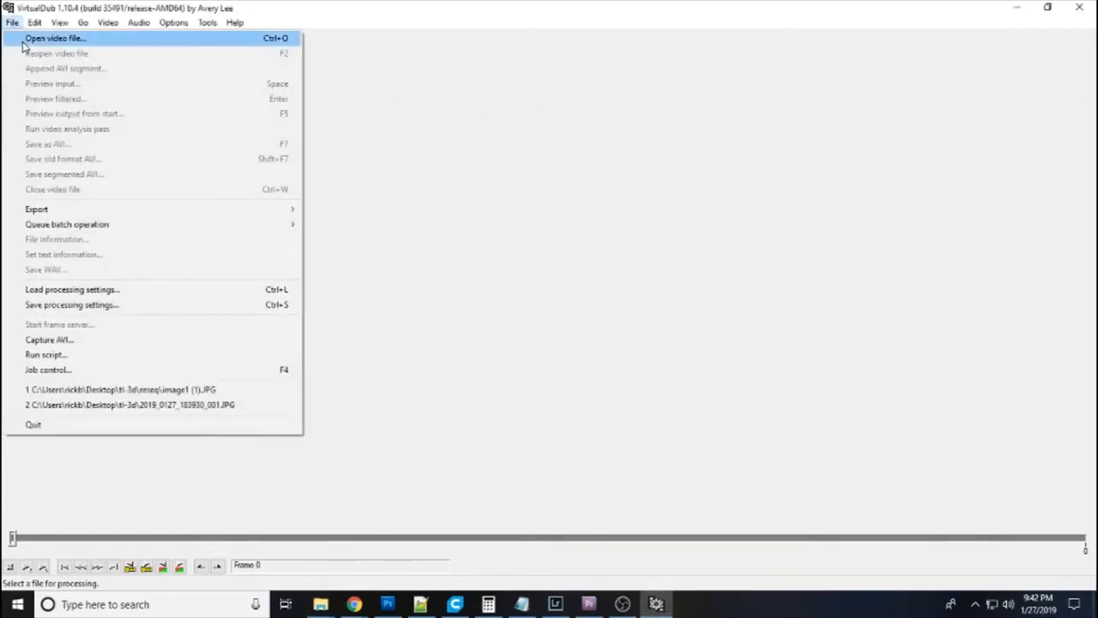
left_click(55, 38)
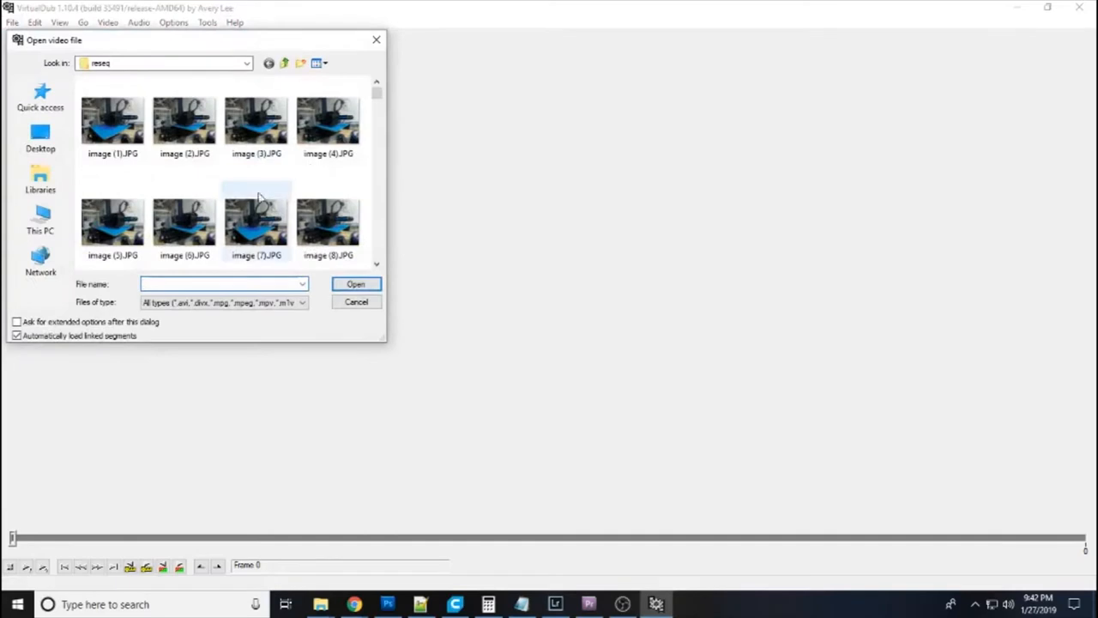
mouse_move(298, 203)
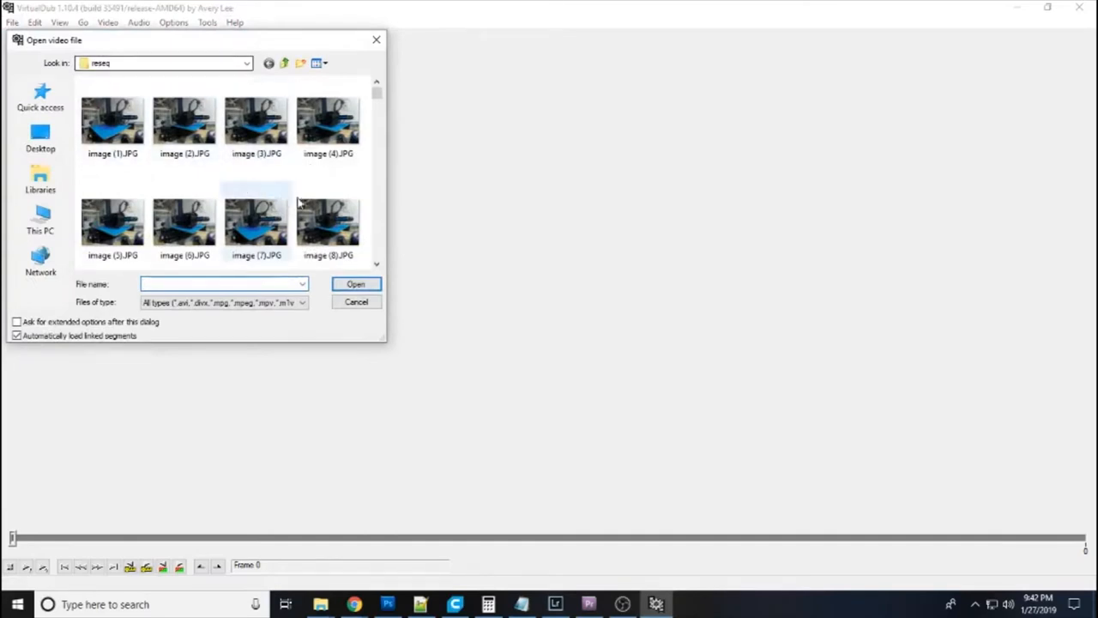
left_click(112, 121)
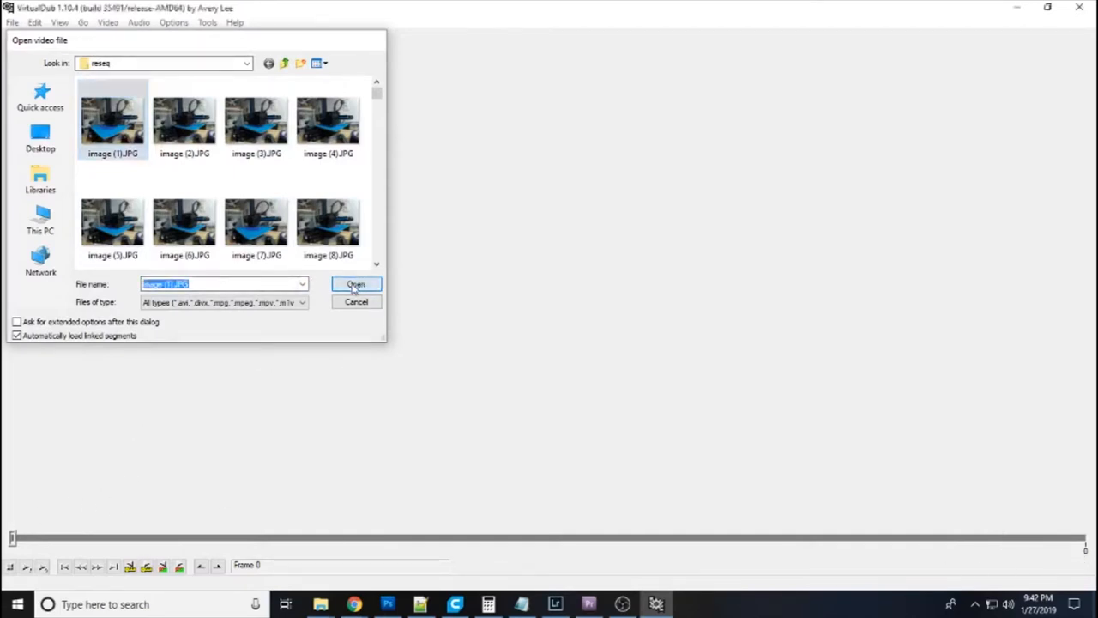
left_click(355, 284)
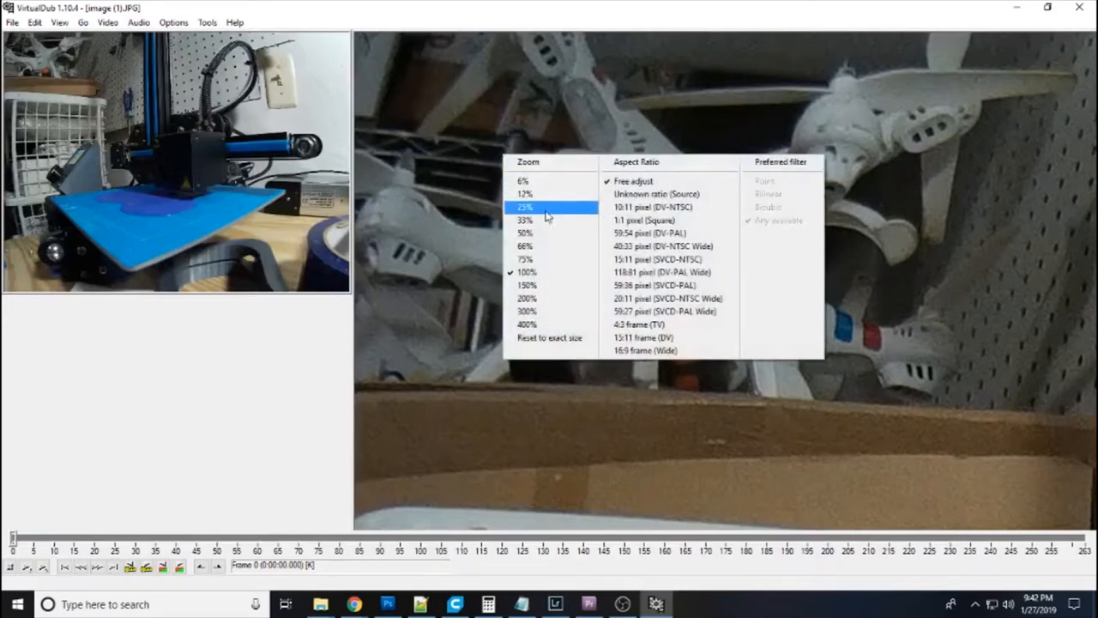
left_click(524, 207)
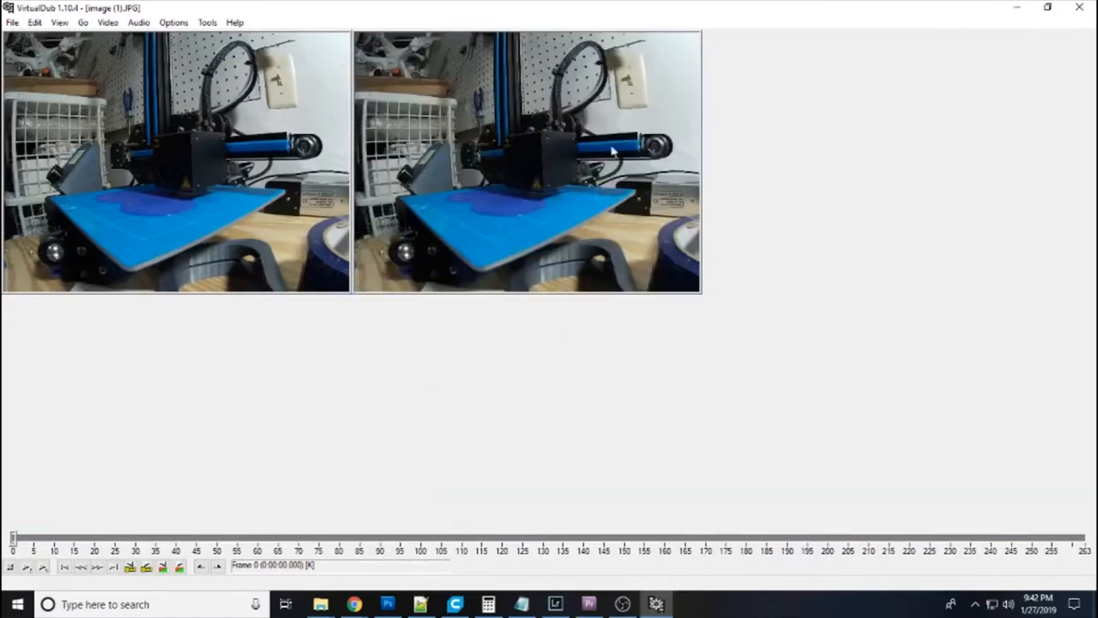
mouse_move(212, 111)
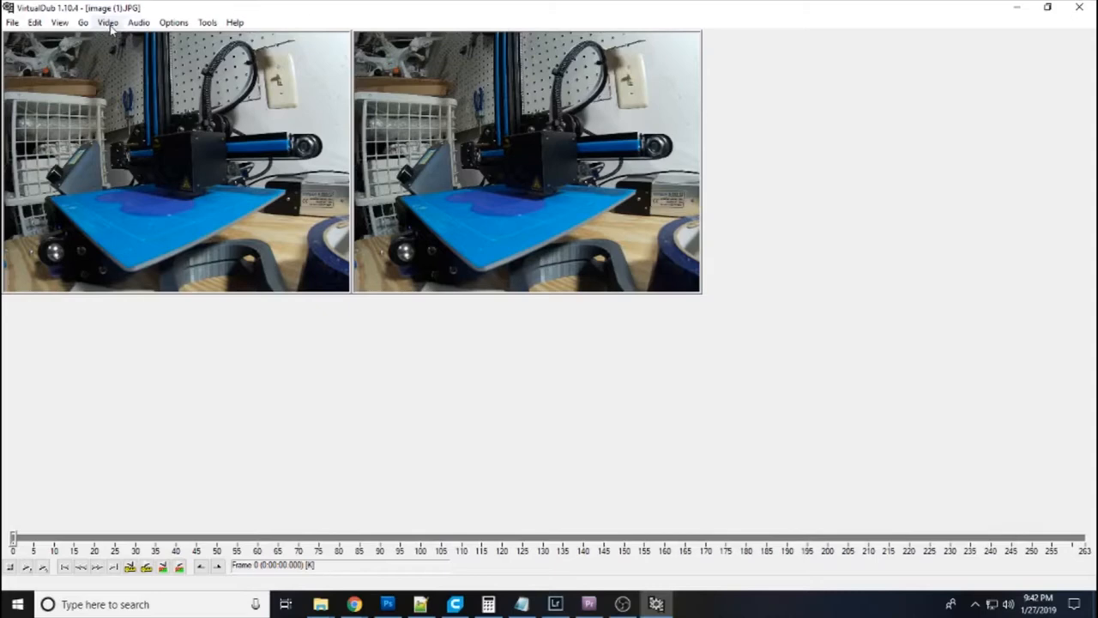
Add a resize filter scaling the photos to 1920x1080 with 16:9 crop to aspect ratio
left_click(107, 23)
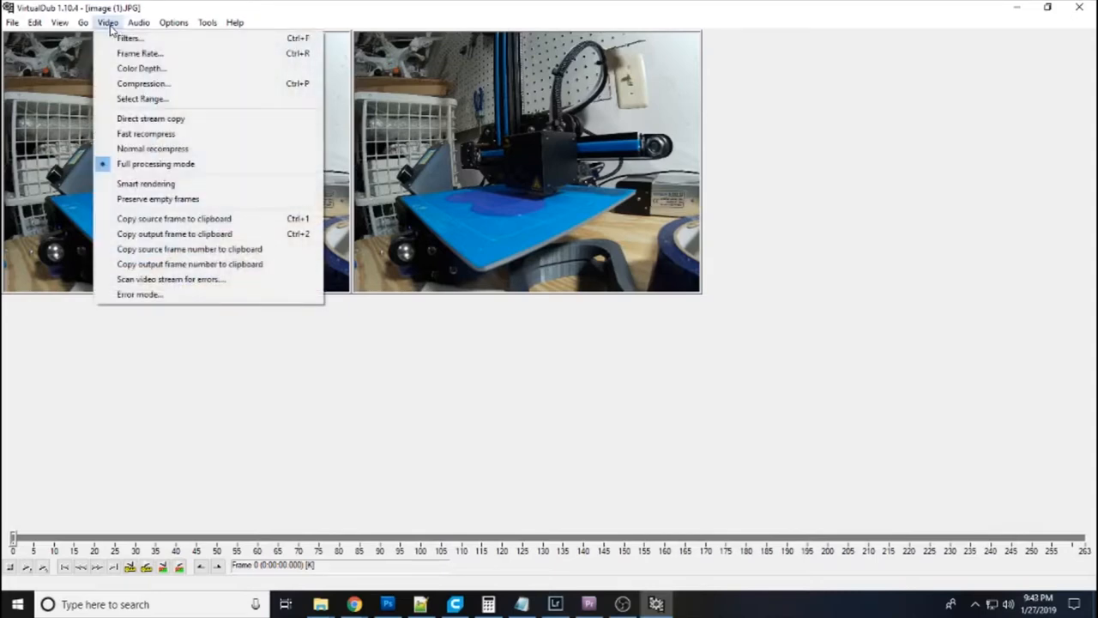
left_click(129, 38)
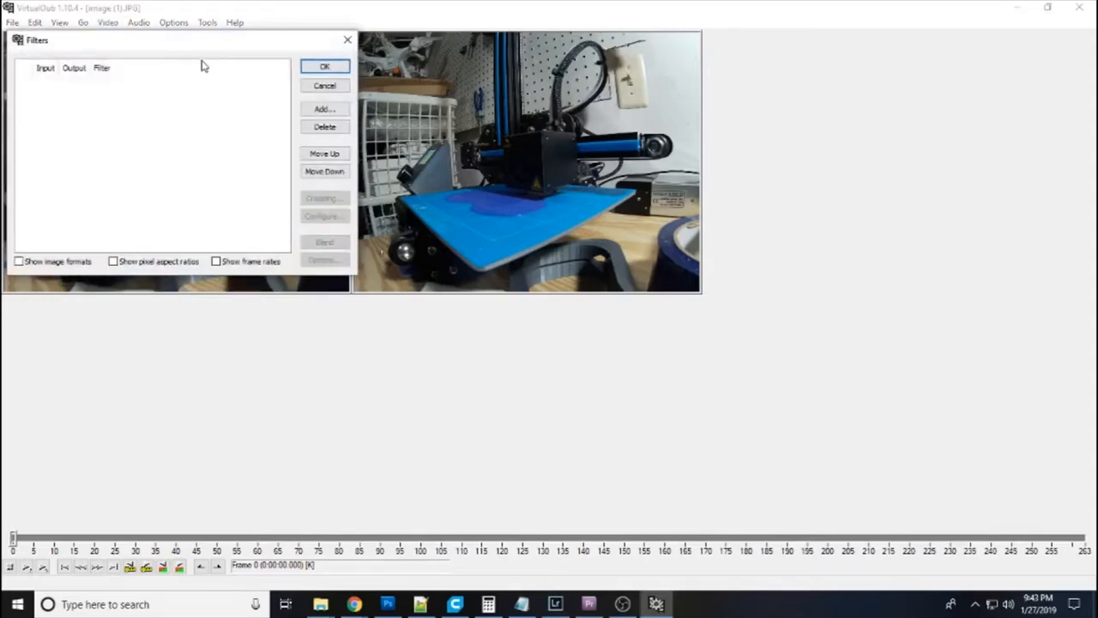
left_click(323, 108)
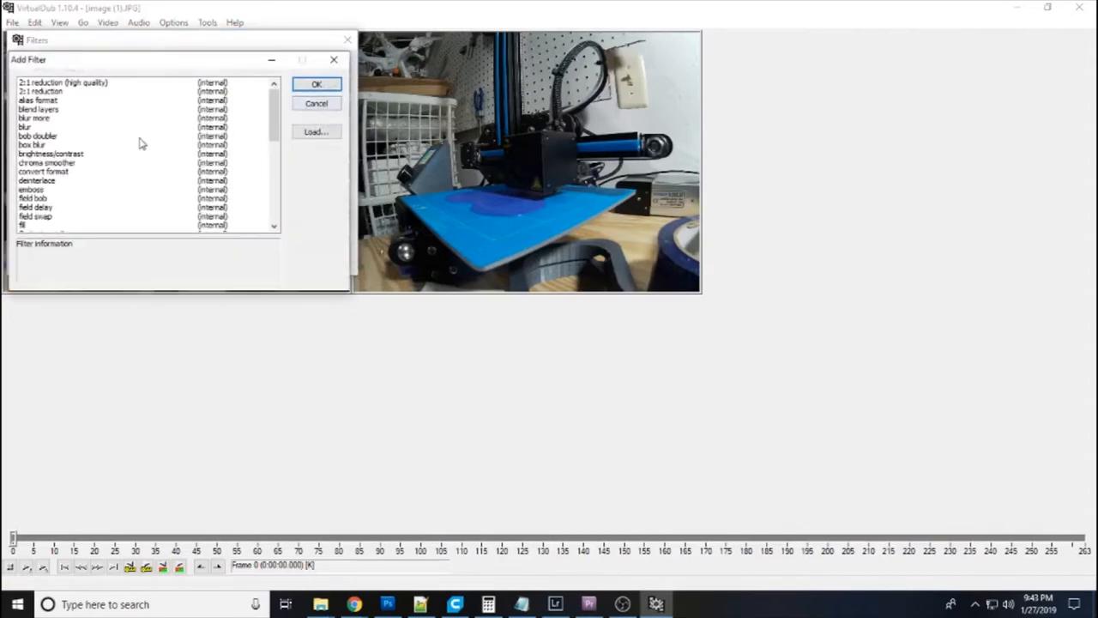
scroll("down", 3)
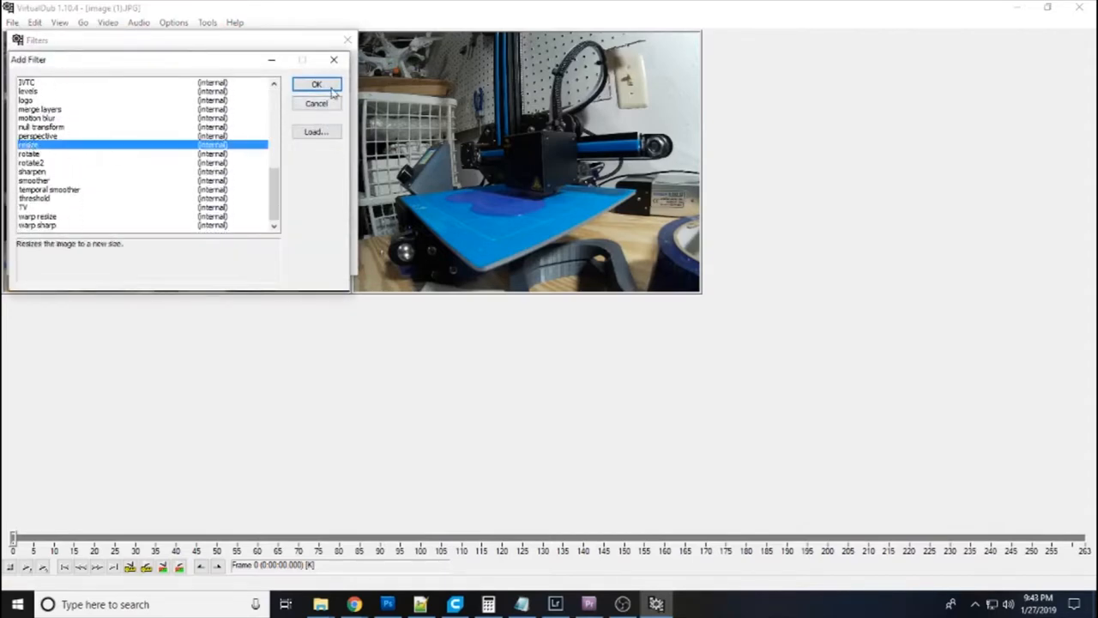
left_click(317, 85)
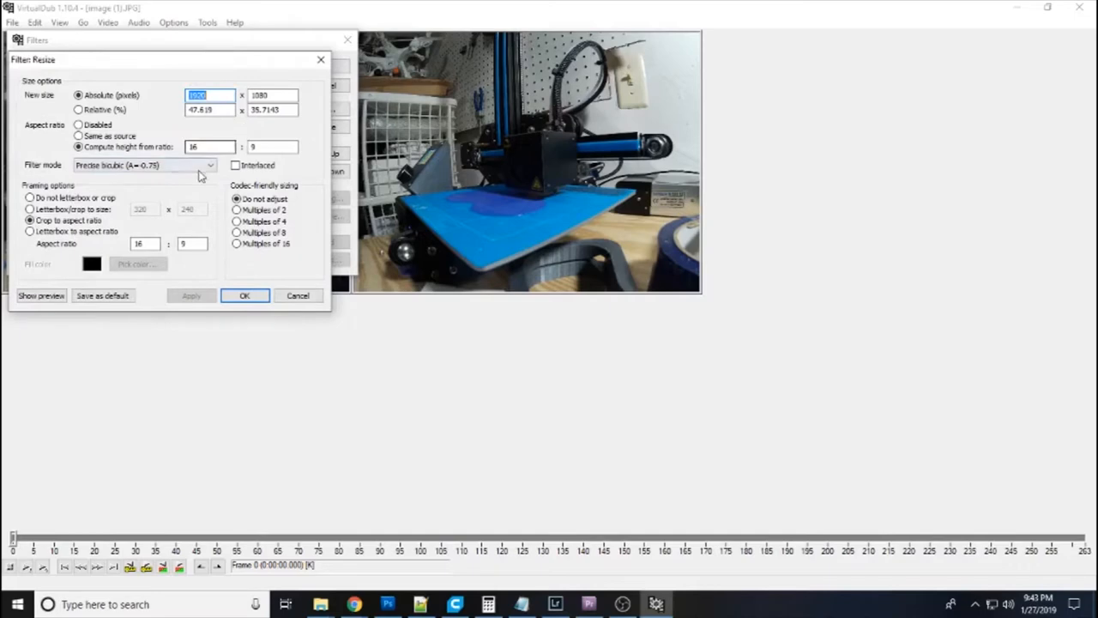
mouse_move(296, 226)
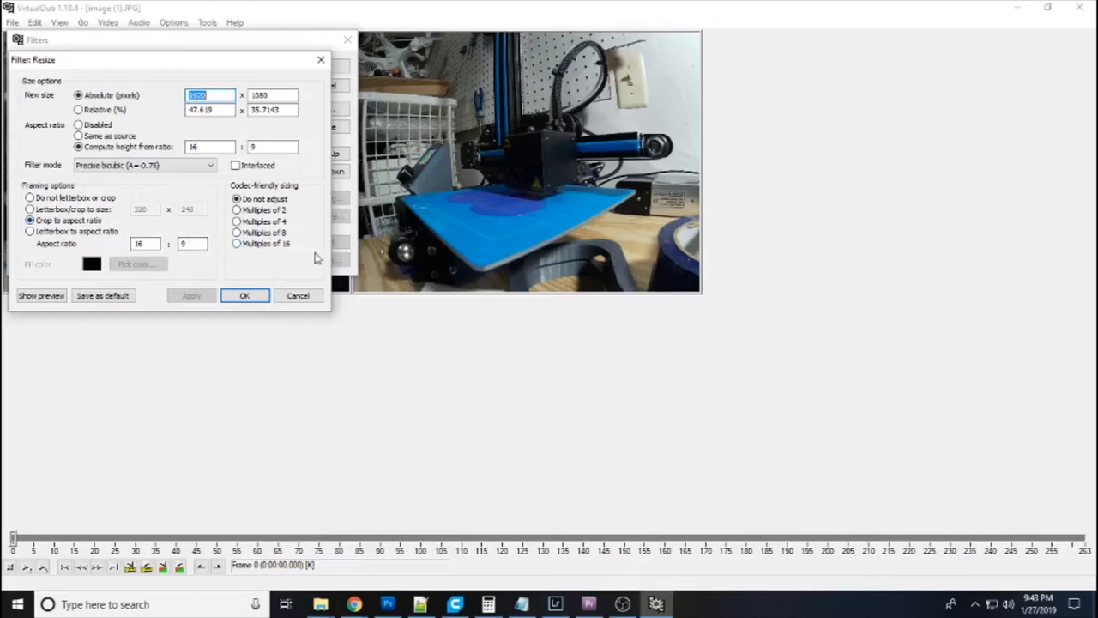
mouse_move(200, 193)
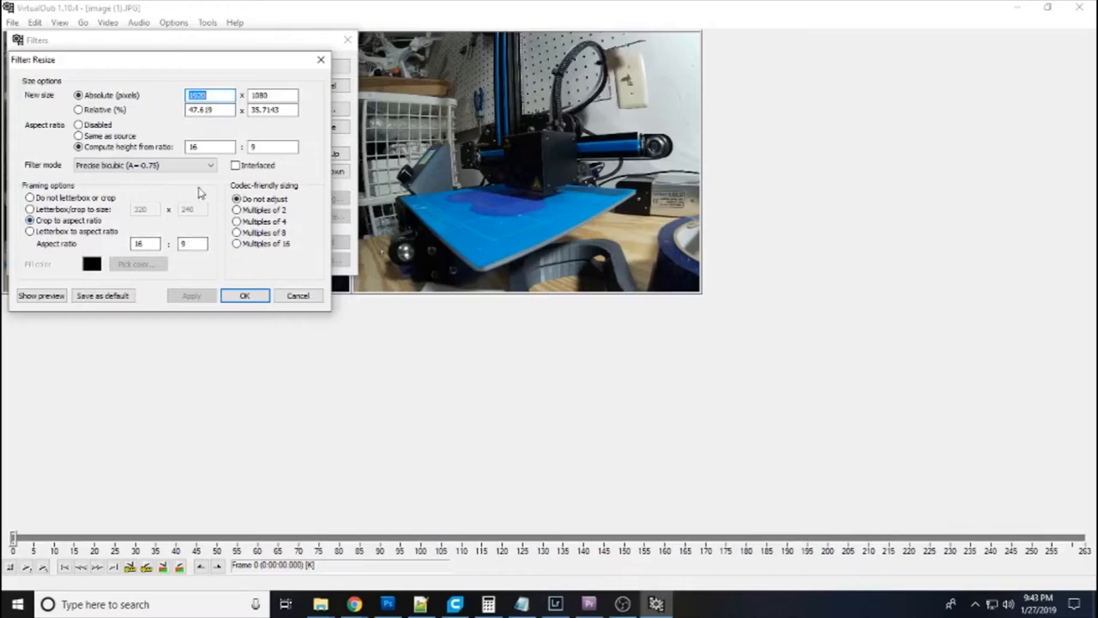
mouse_move(170, 261)
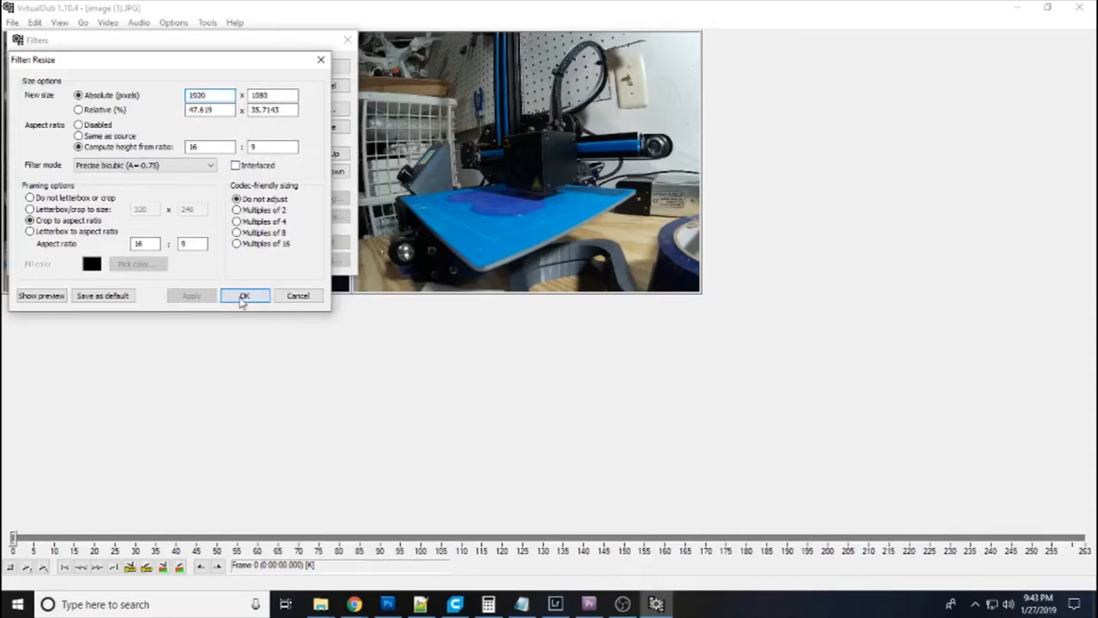
left_click(245, 295)
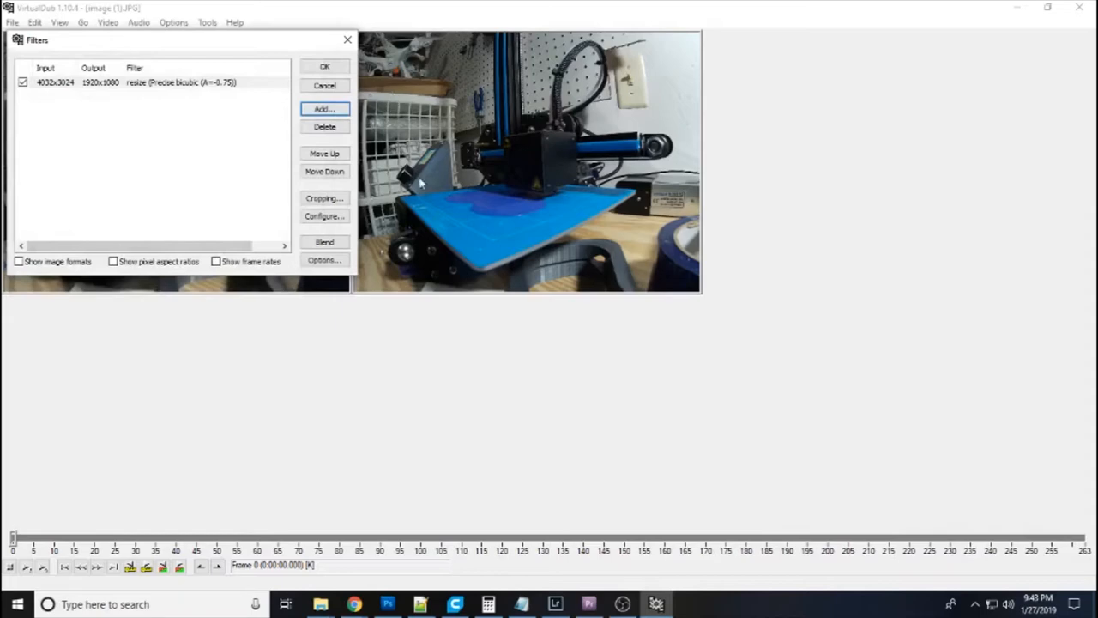
mouse_move(567, 230)
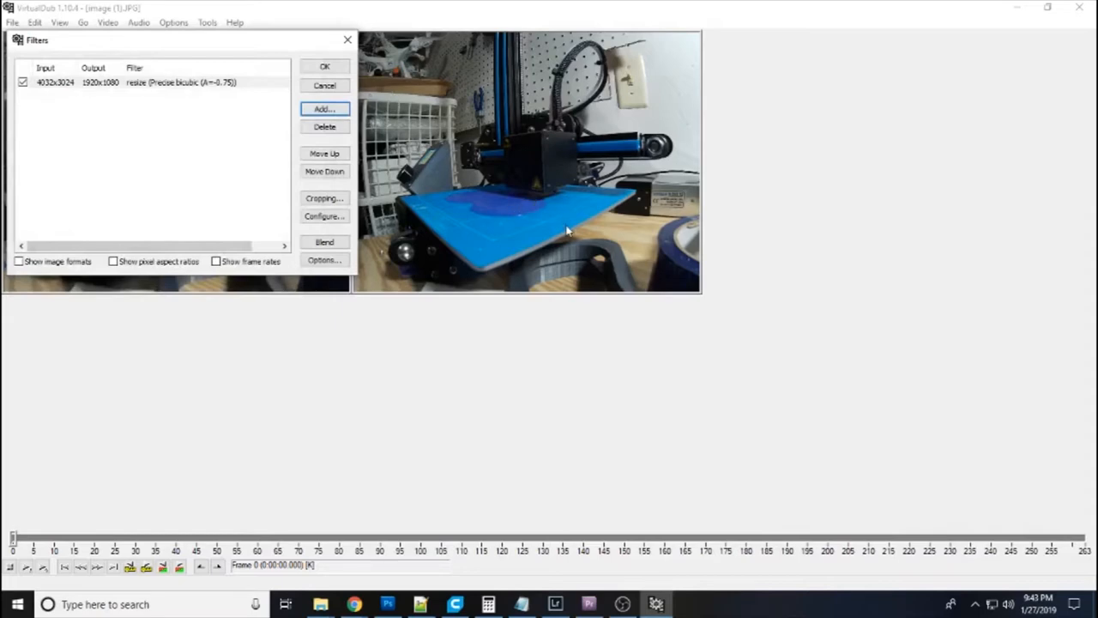
left_click(324, 67)
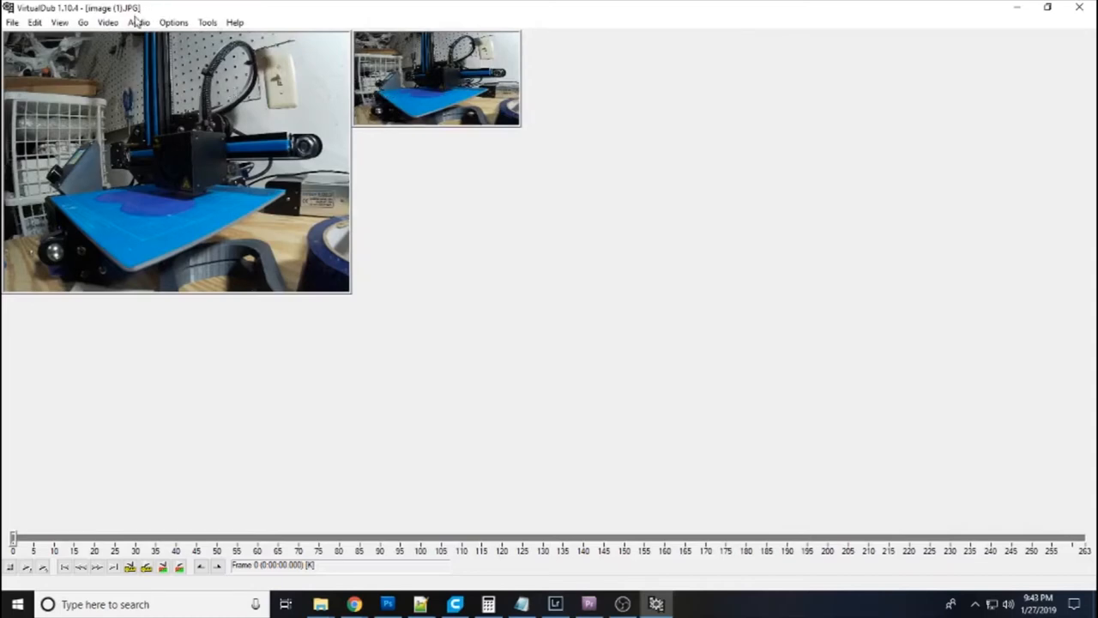
mouse_move(173, 23)
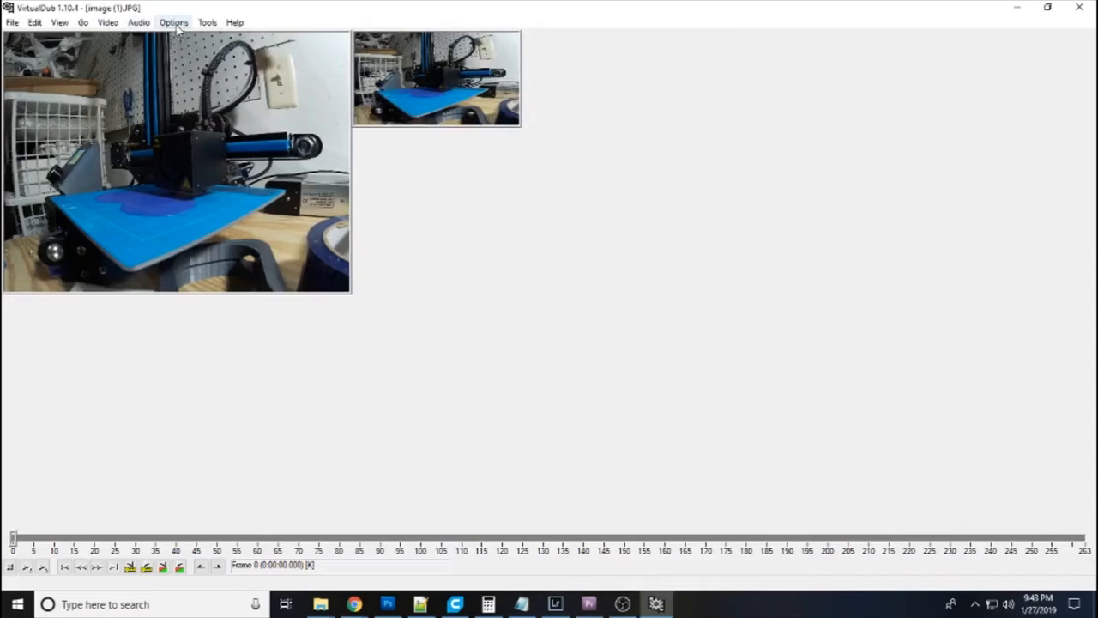
Set the source frame rate to 24 fps in the Frame Rate dialog
left_click(107, 23)
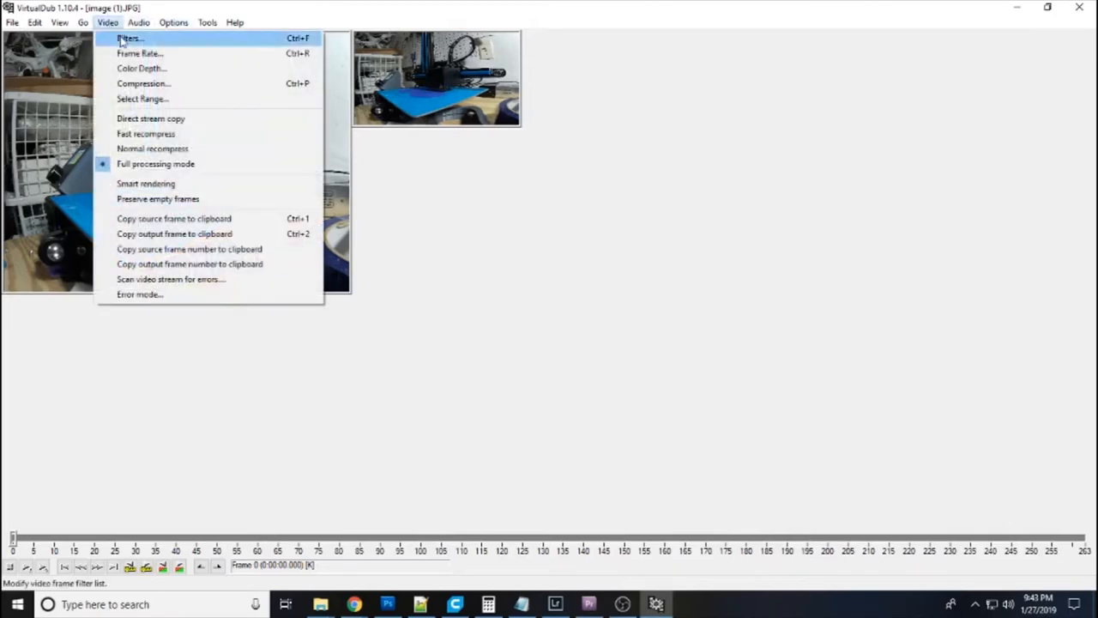
left_click(139, 53)
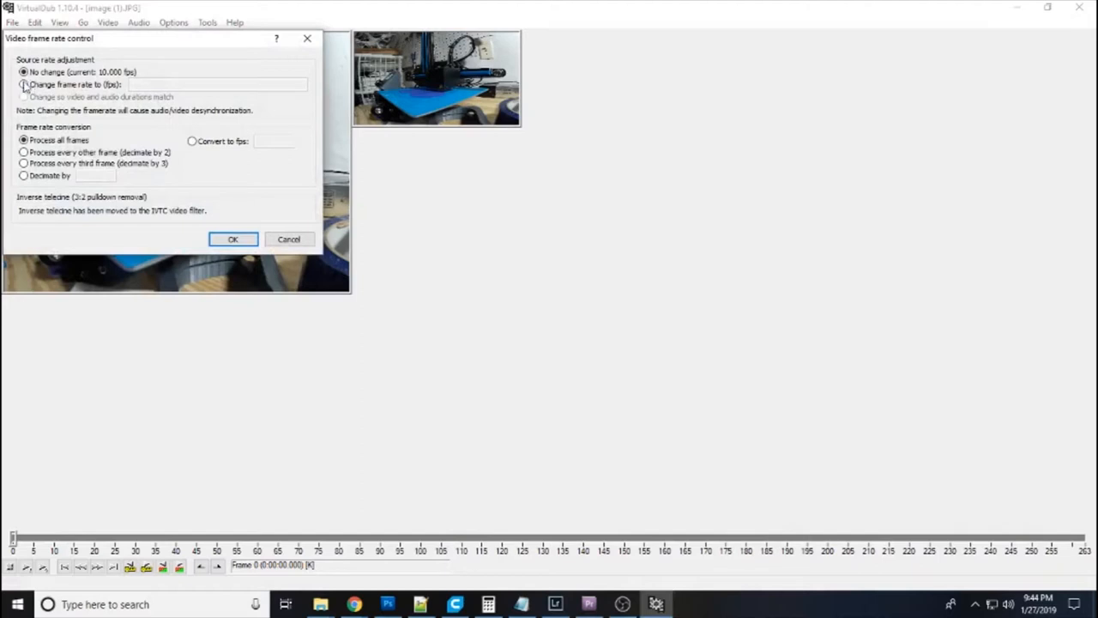
left_click(24, 85)
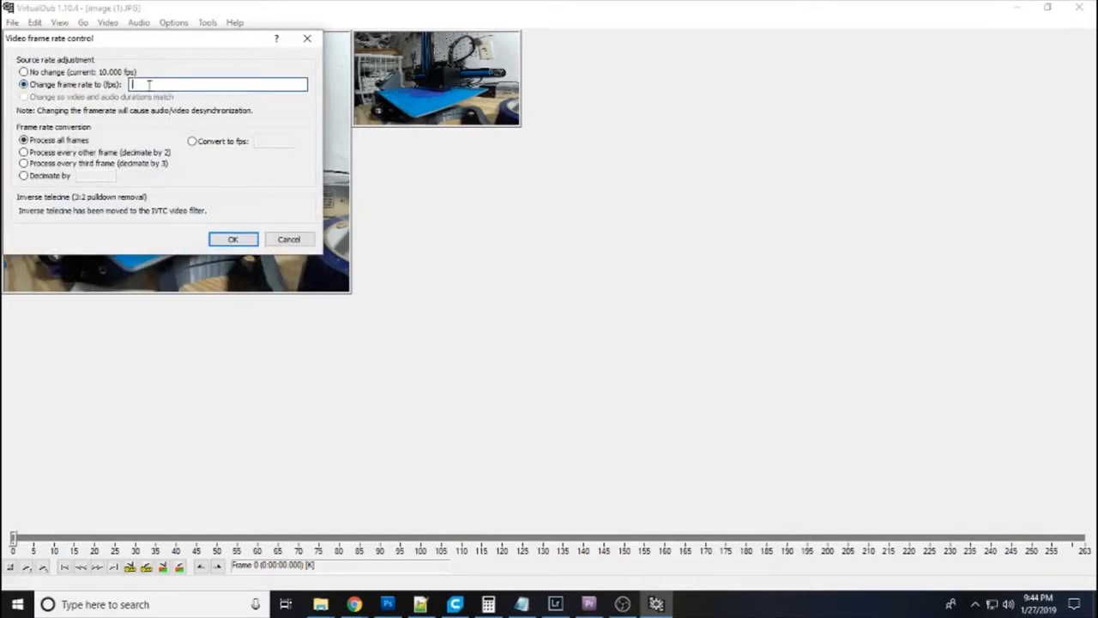
type("24")
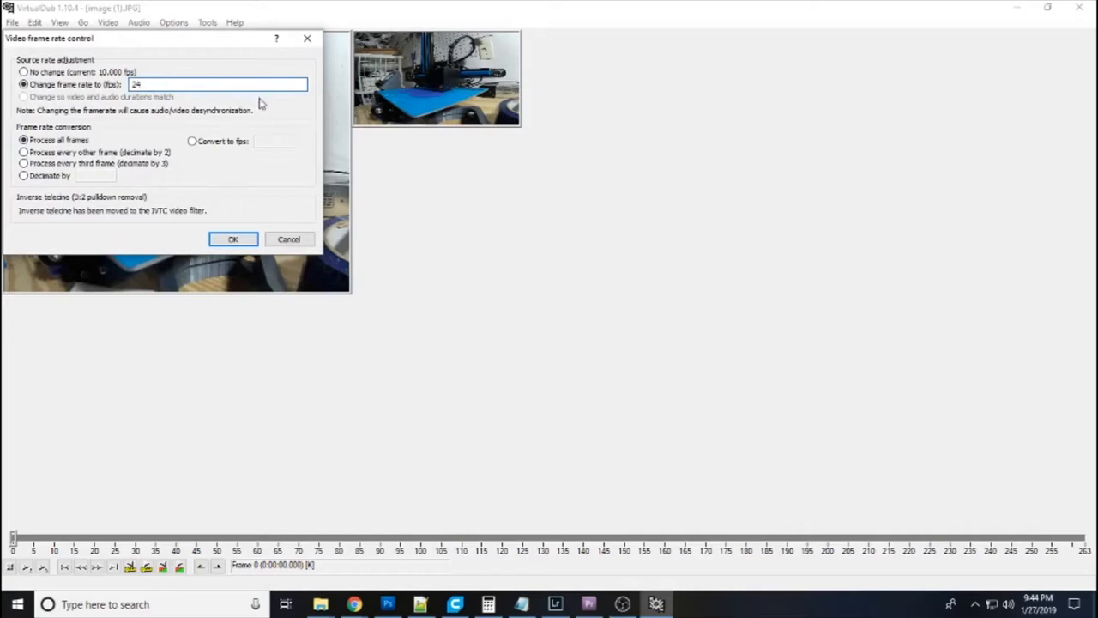
mouse_move(252, 168)
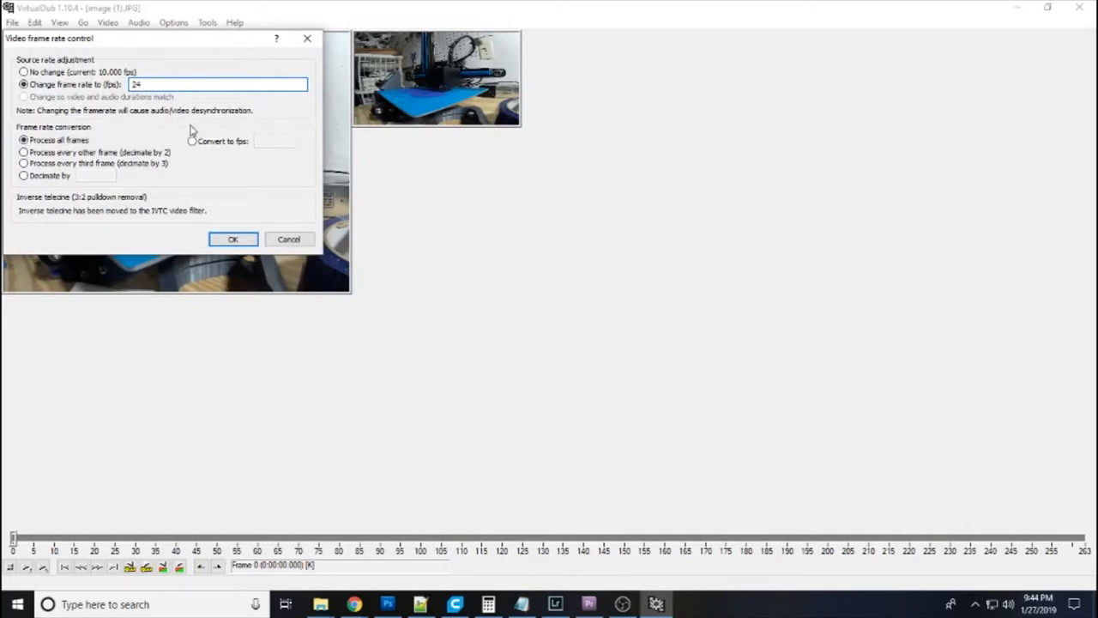
mouse_move(240, 215)
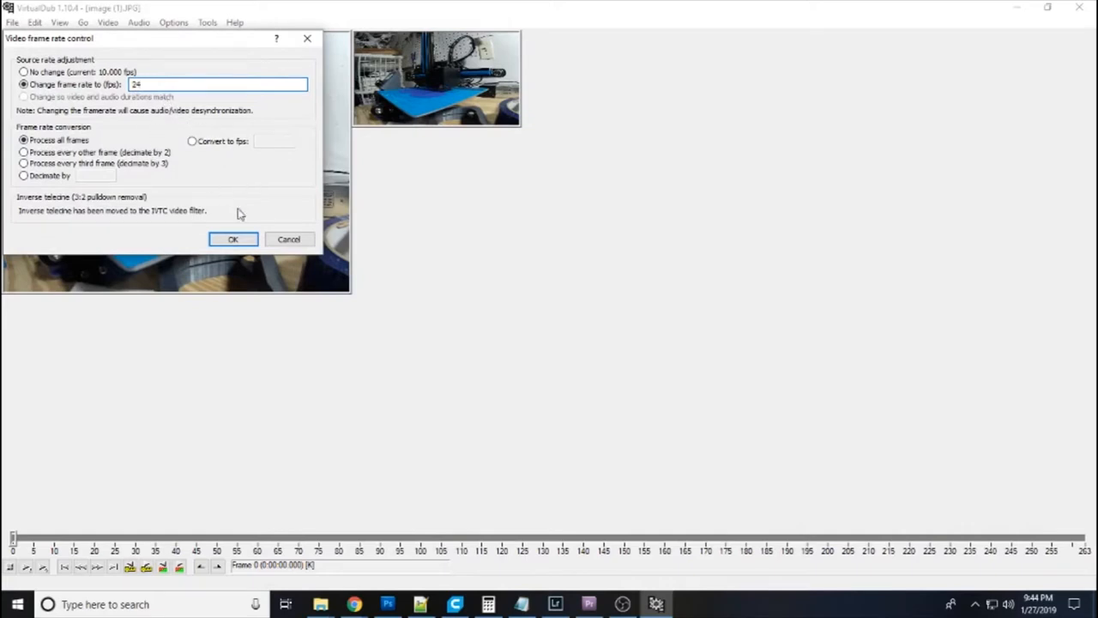
left_click(232, 239)
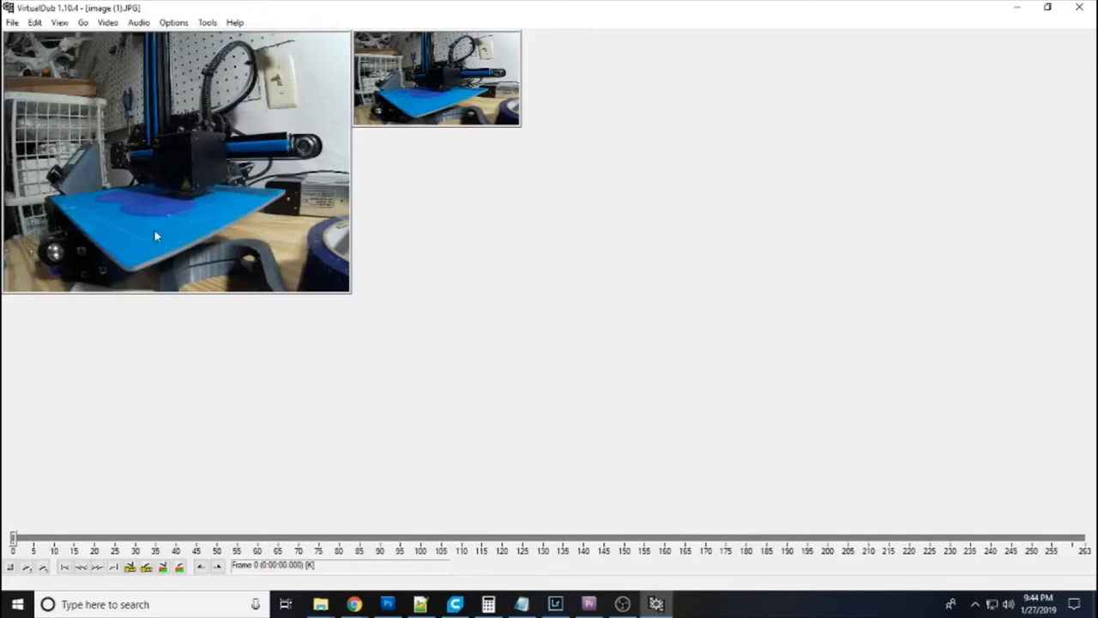
Save the sequence as image (1)--2.avi in Documents, starting the render
left_click(12, 23)
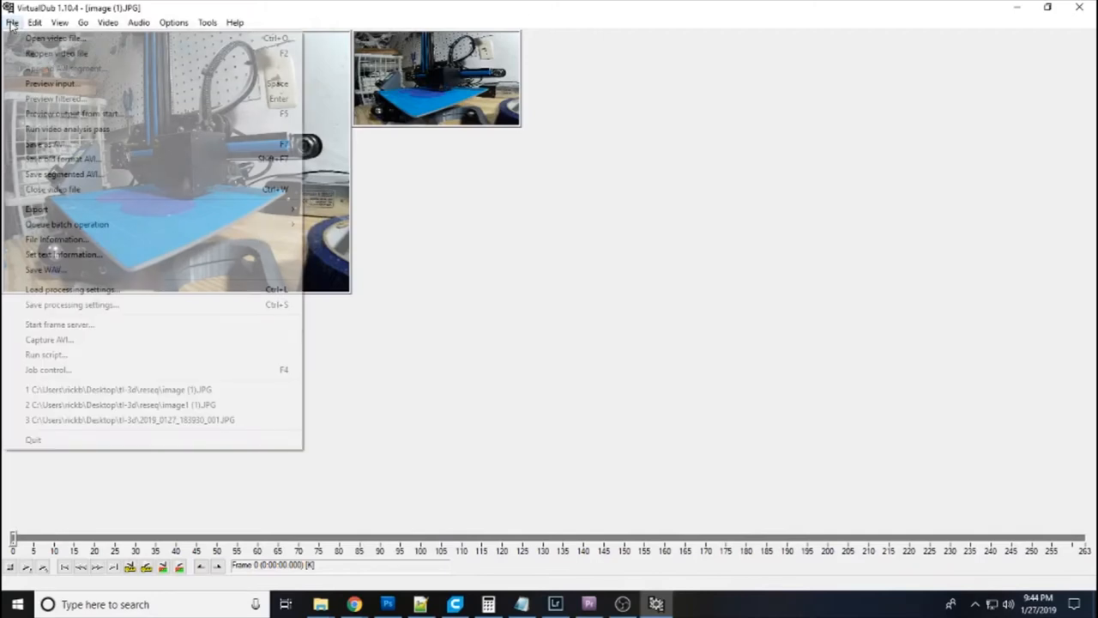
mouse_move(63, 254)
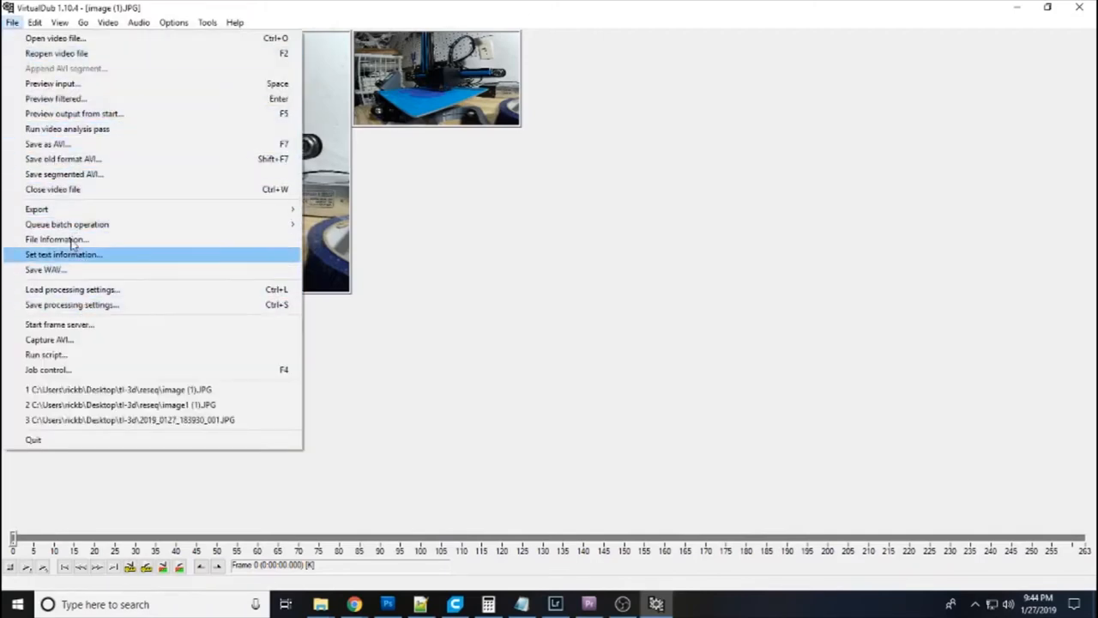
left_click(47, 143)
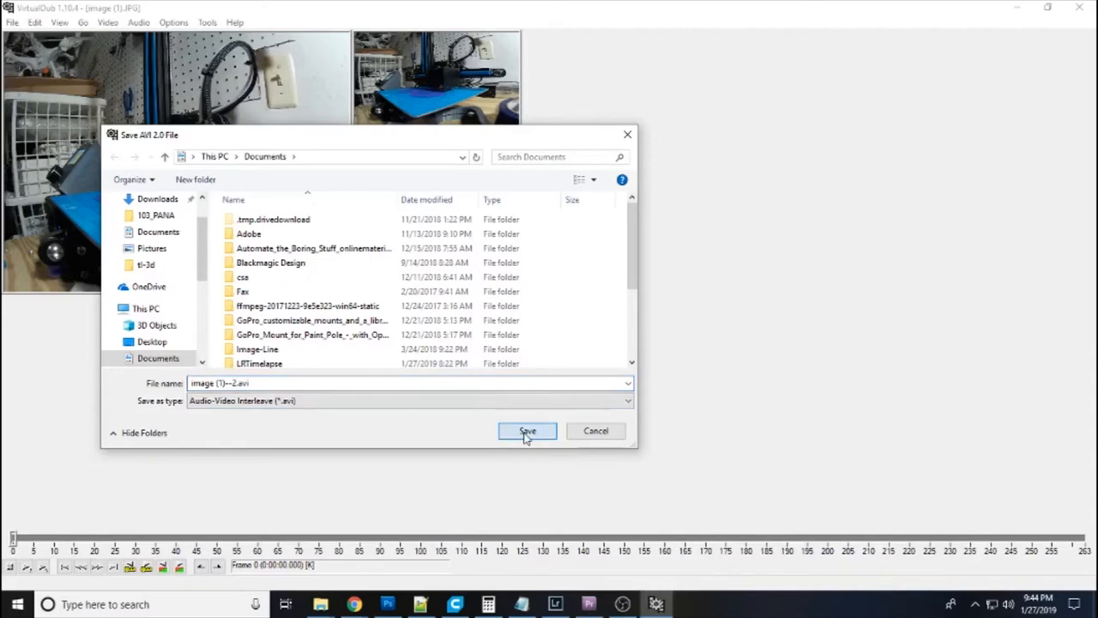
left_click(527, 430)
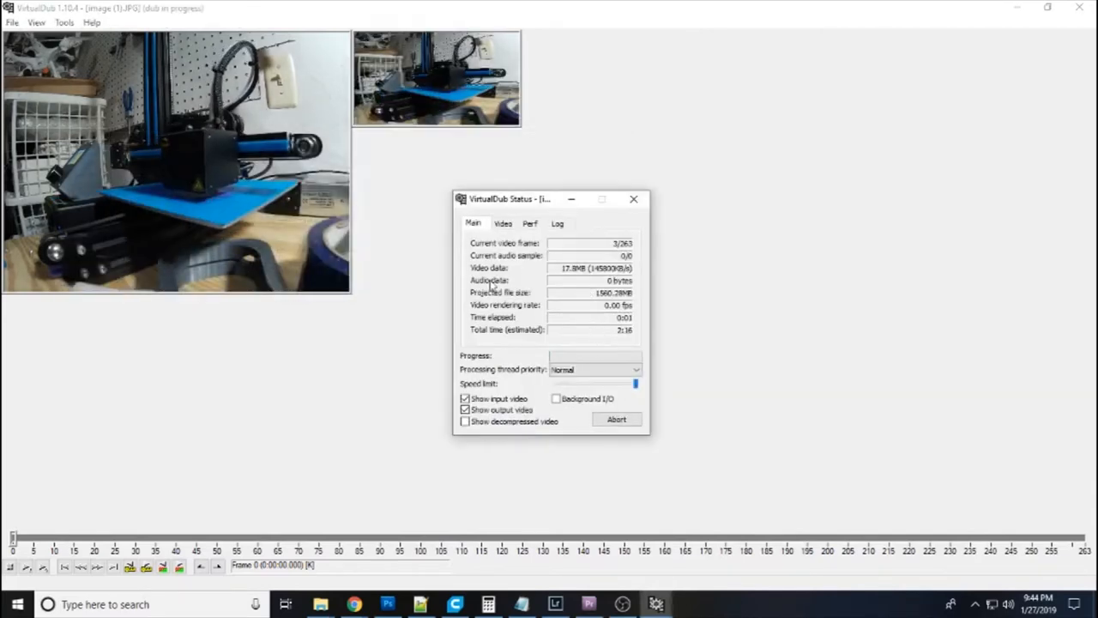